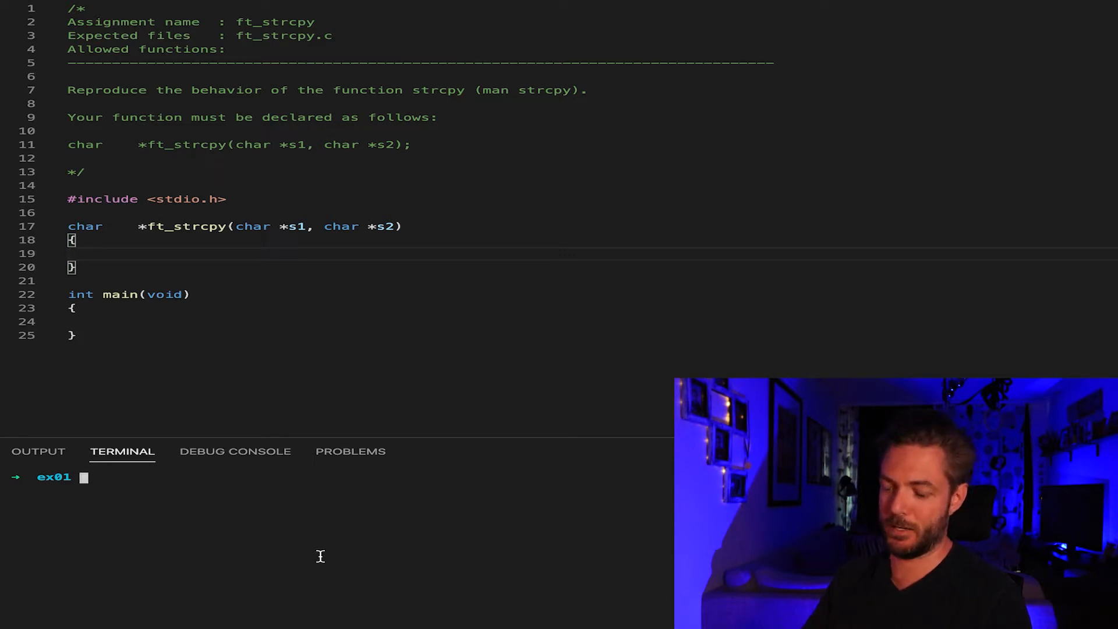
- Show the strcpy manual page with man strcpy in the terminal
type("man st")
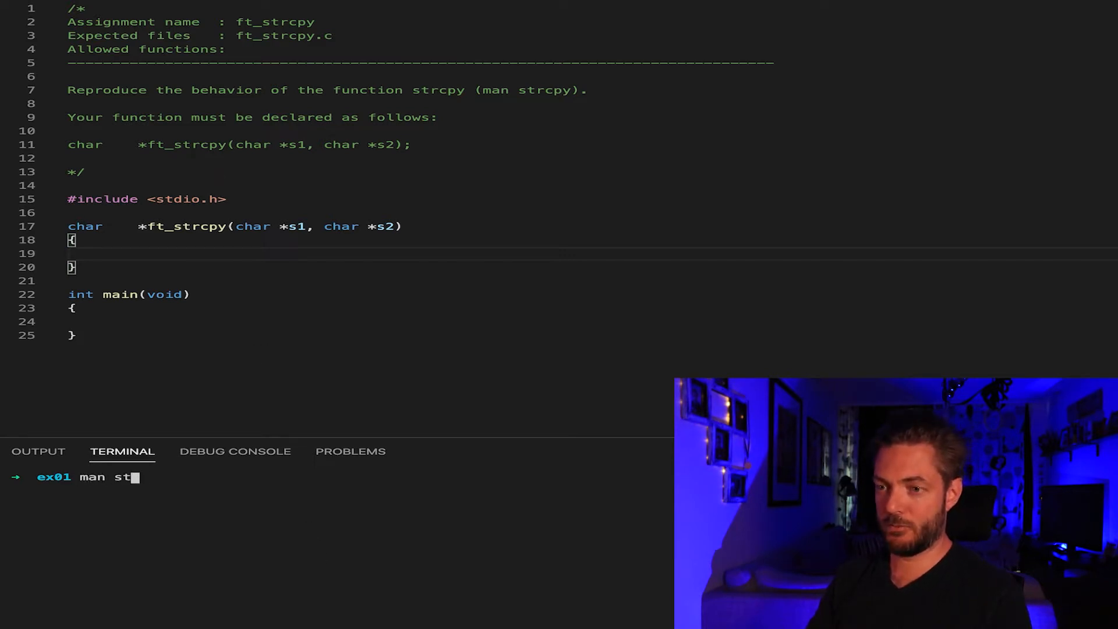
key("Enter")
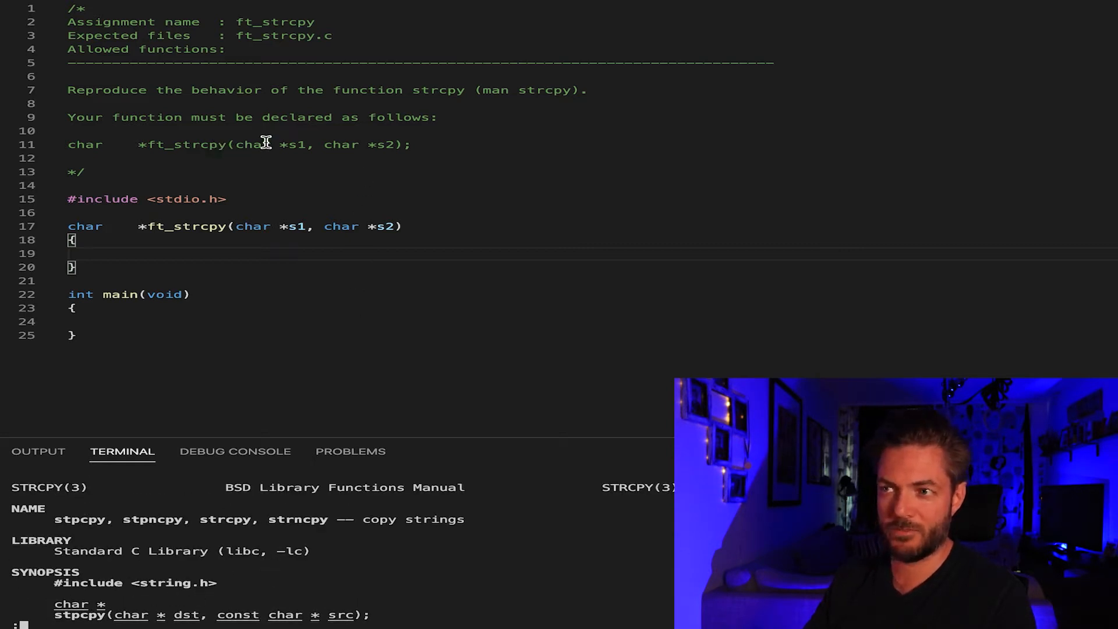
mouse_move(290, 425)
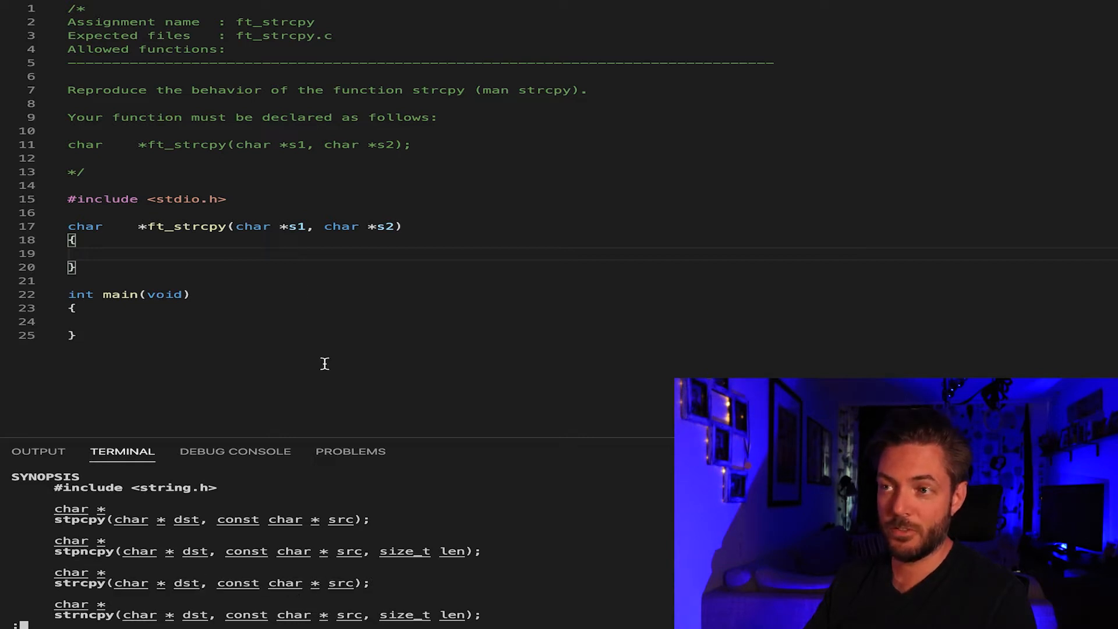
mouse_move(292, 144)
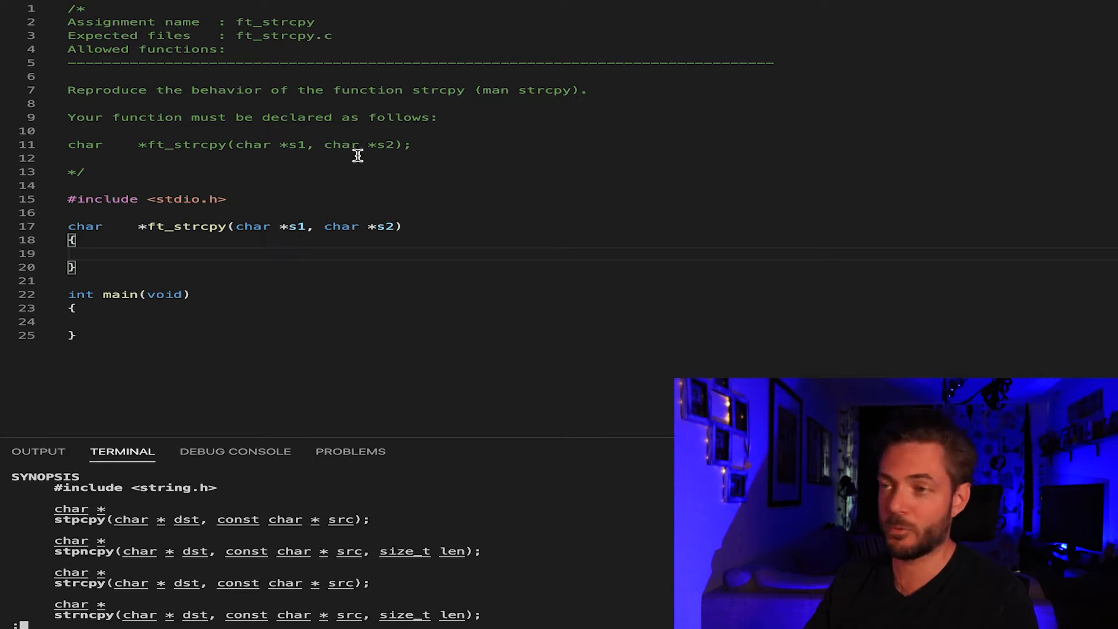
mouse_move(235, 216)
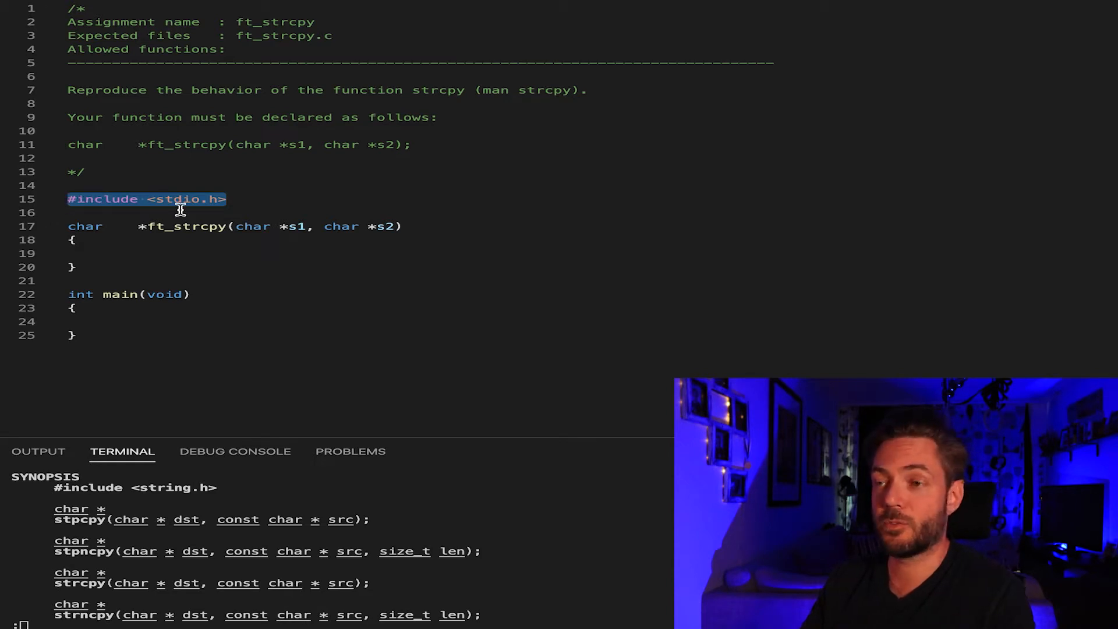
left_click(137, 236)
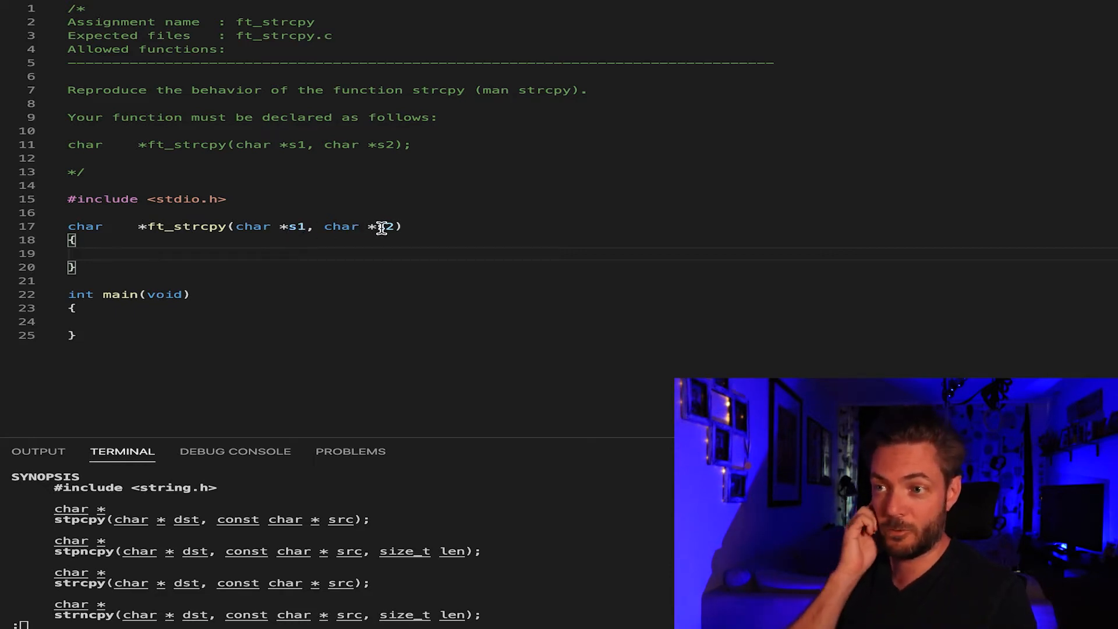
mouse_move(197, 255)
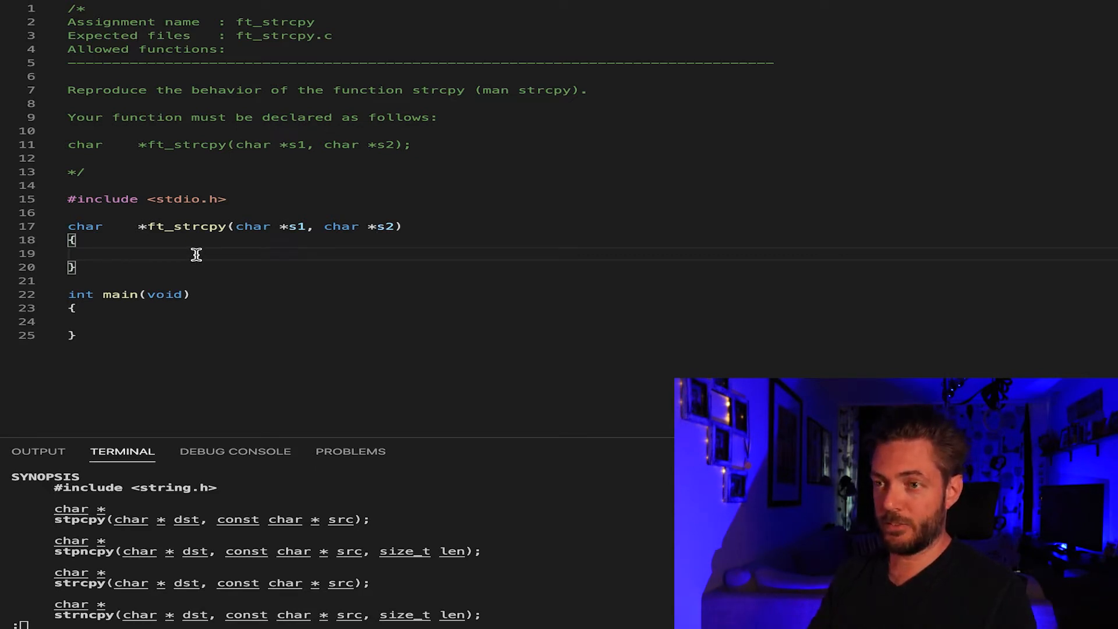
- Declare the index counter int i = 0; in ft_strcpy
type("int i;")
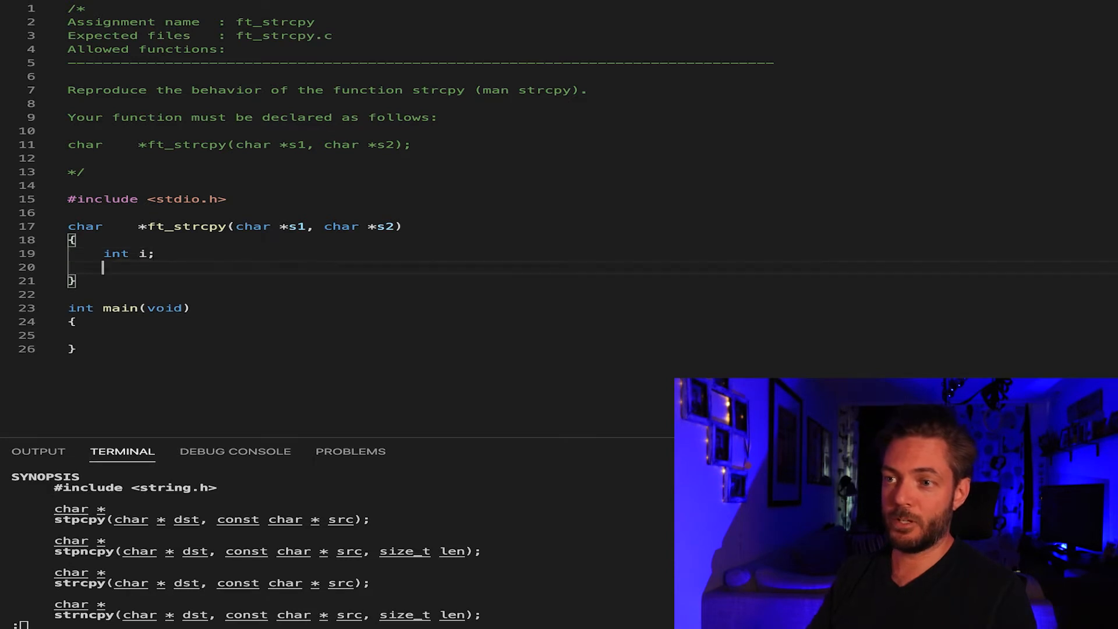
type("i")
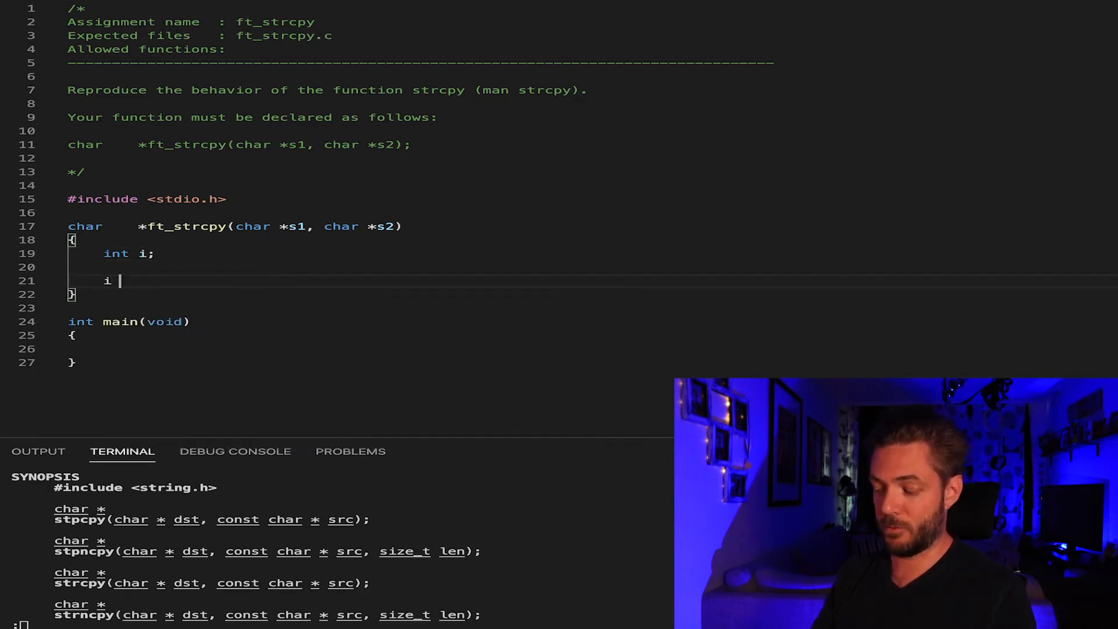
type("= 0;")
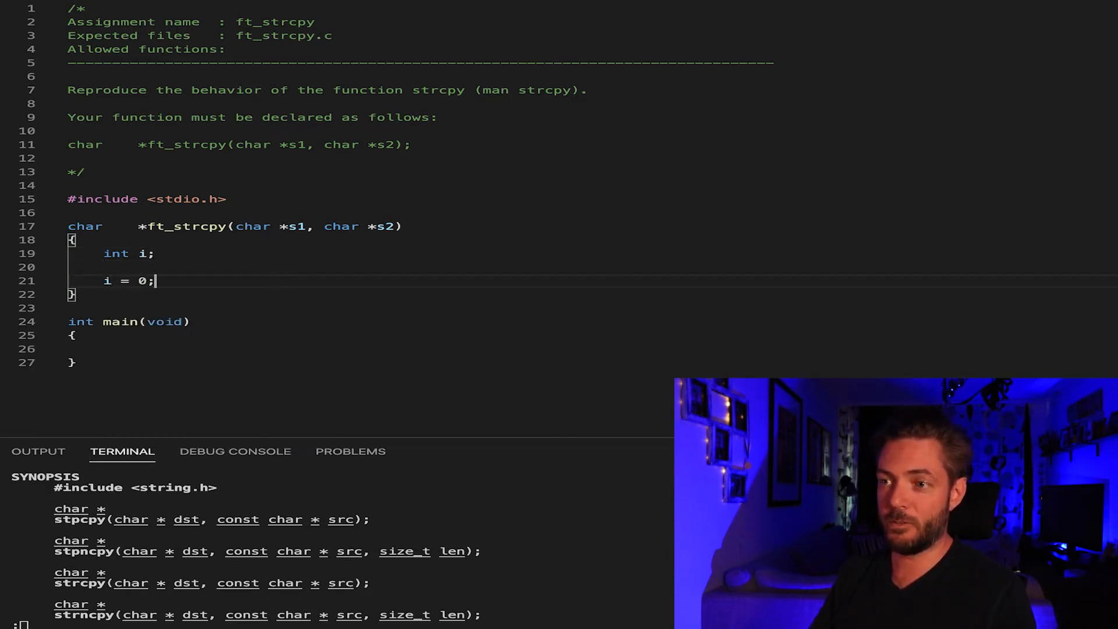
key("Enter")
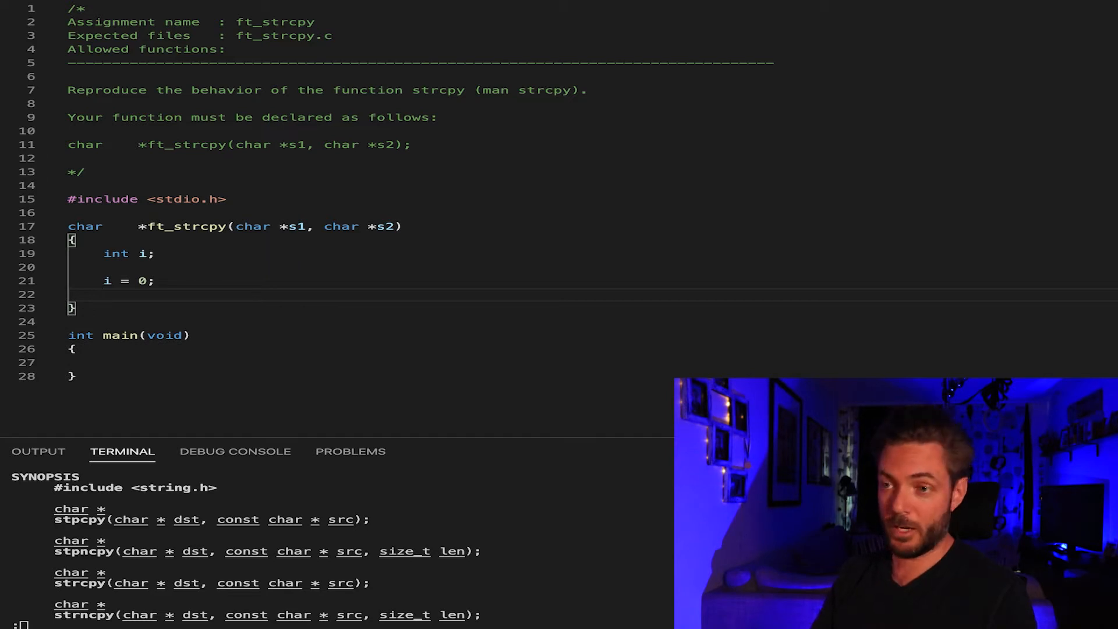
- Write the while (s2[i]) loop with s1[i] = s2[i]; and i++; in braces
type("while()")
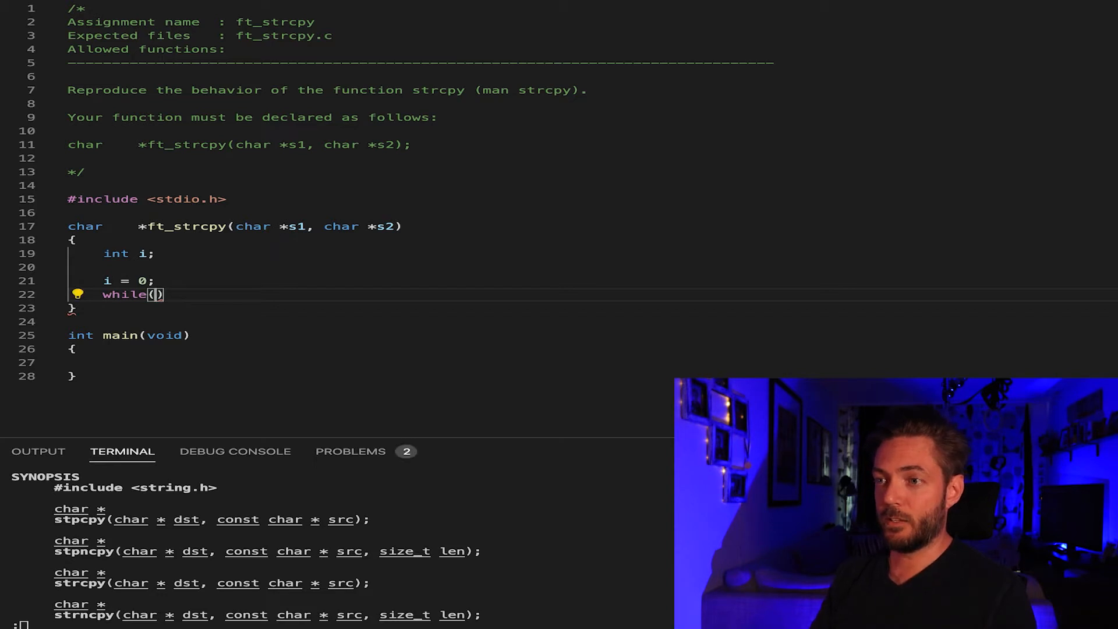
type("s2")
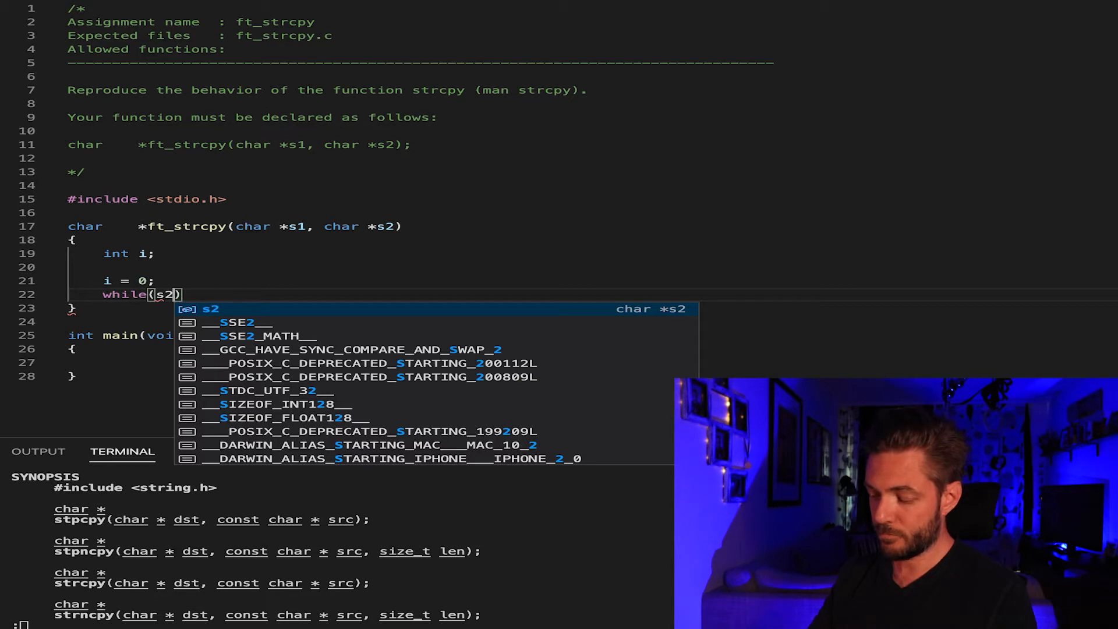
type("[i]")
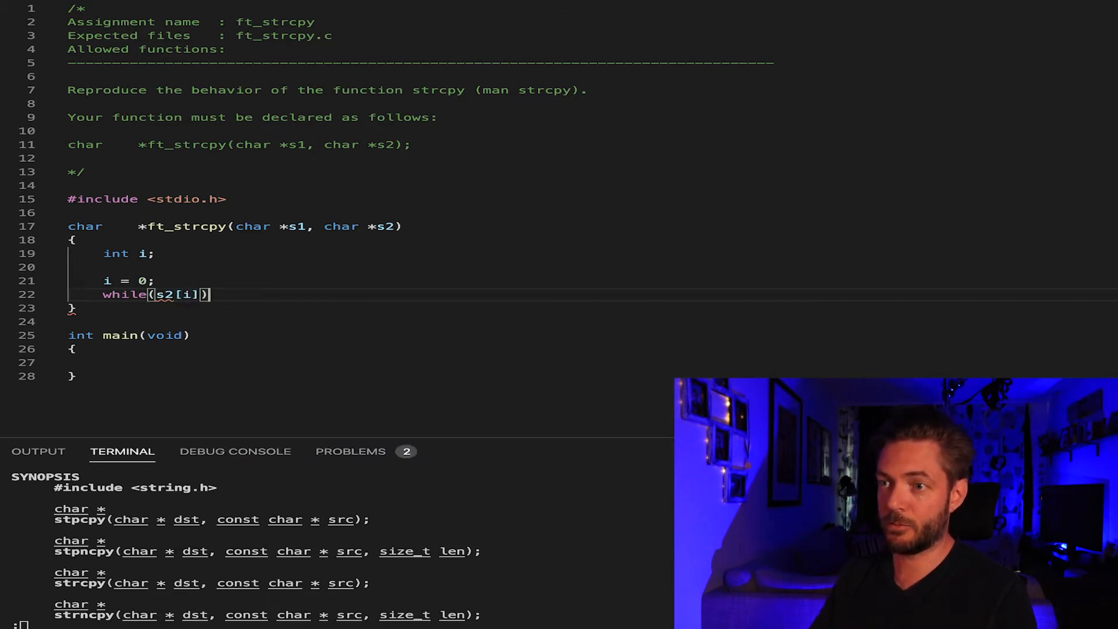
key("Enter")
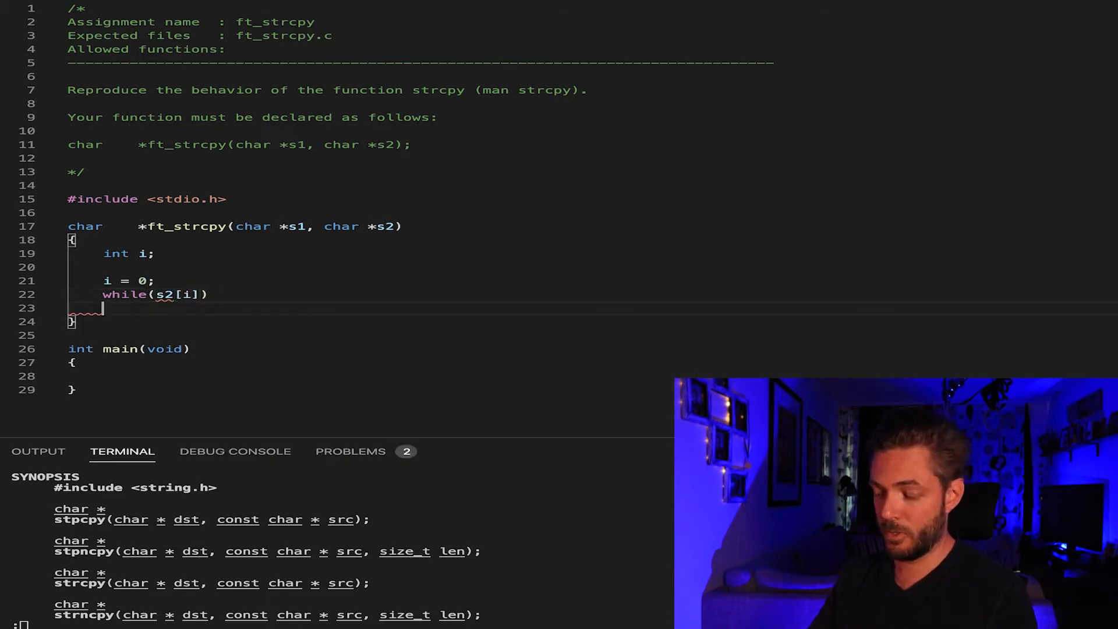
type("{")
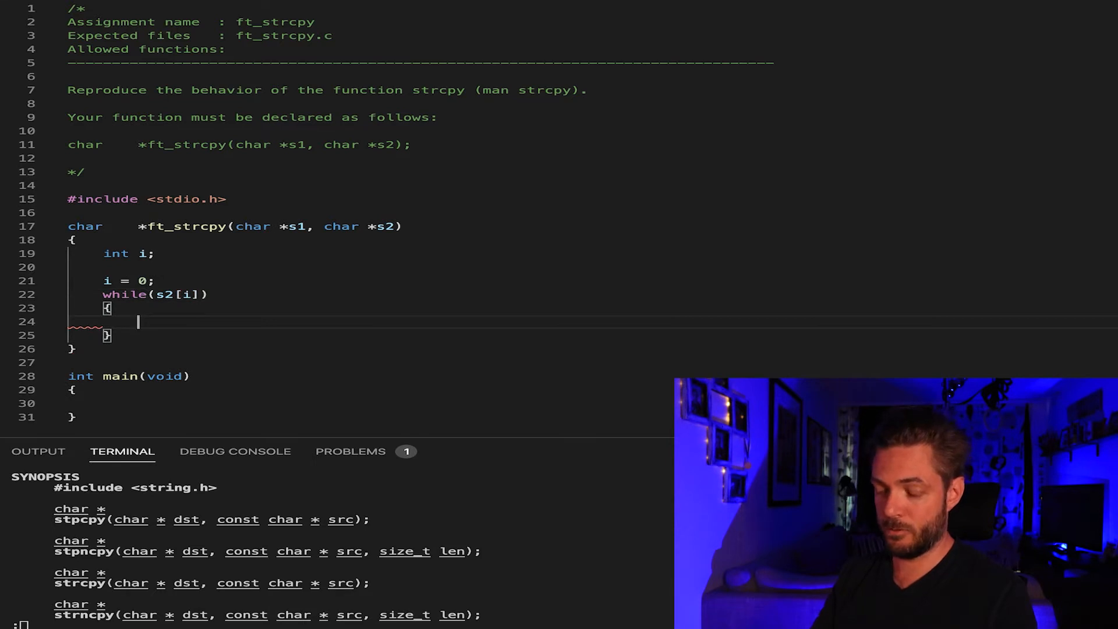
type("s1")
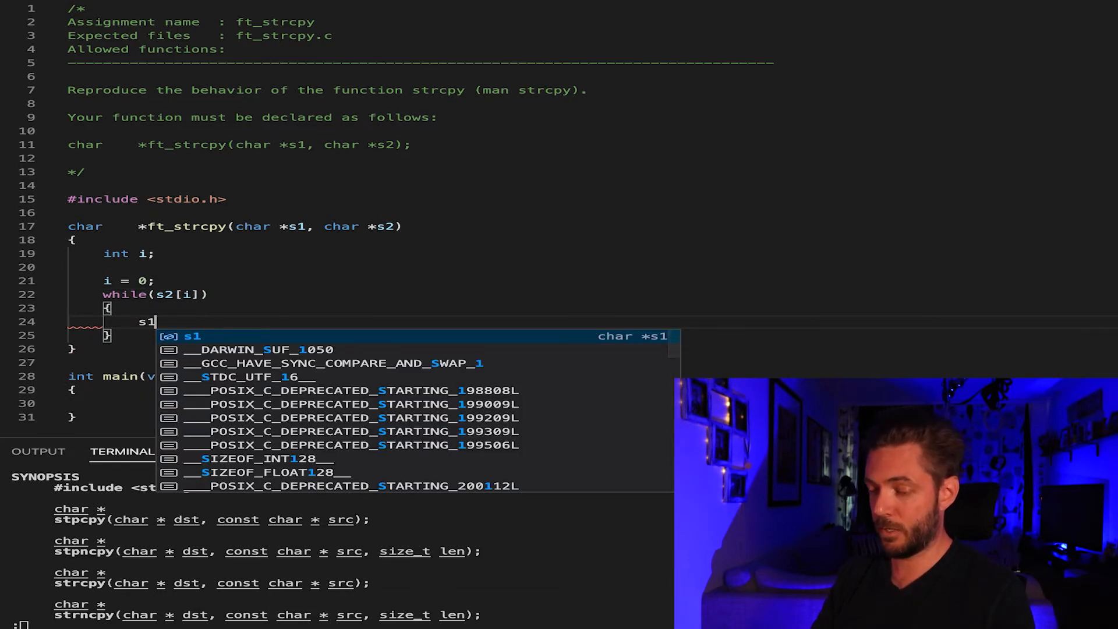
type("[i] =")
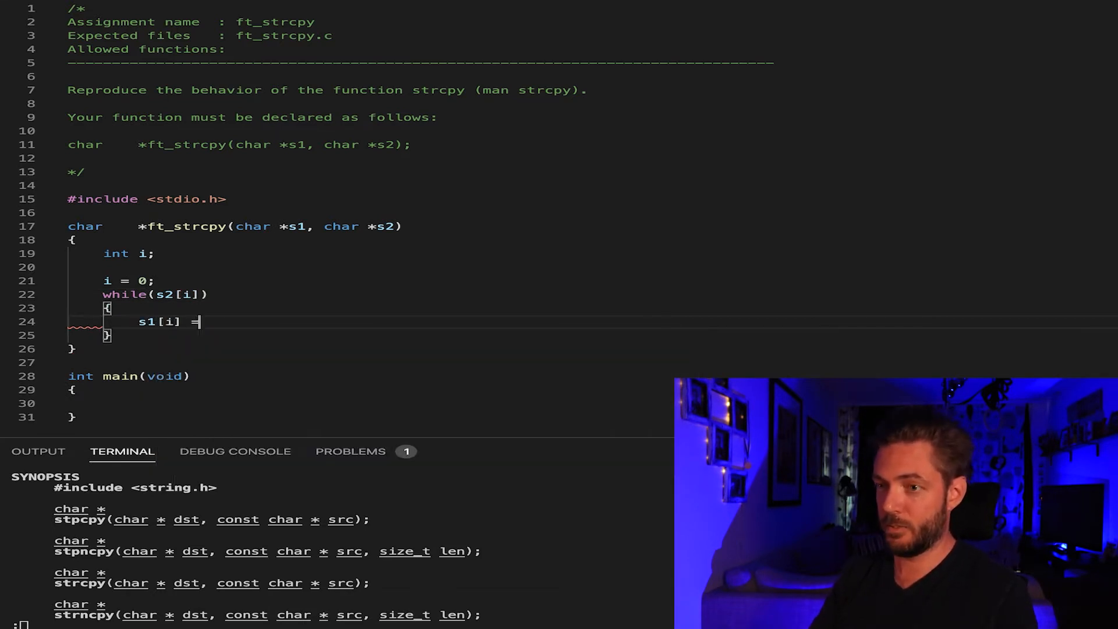
type("s2[i]")
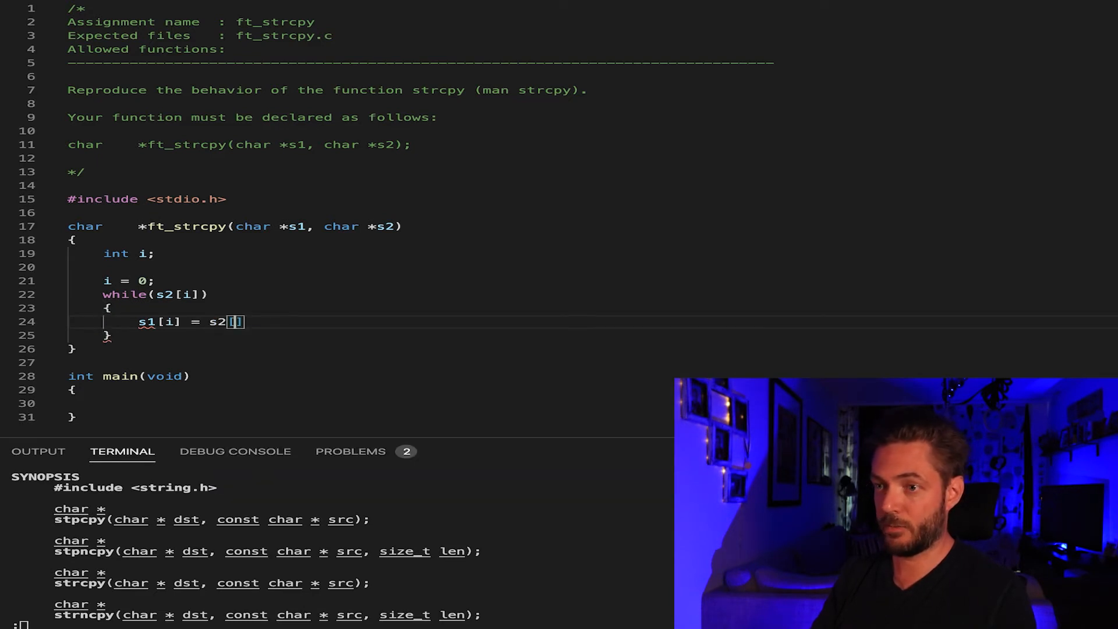
type("];")
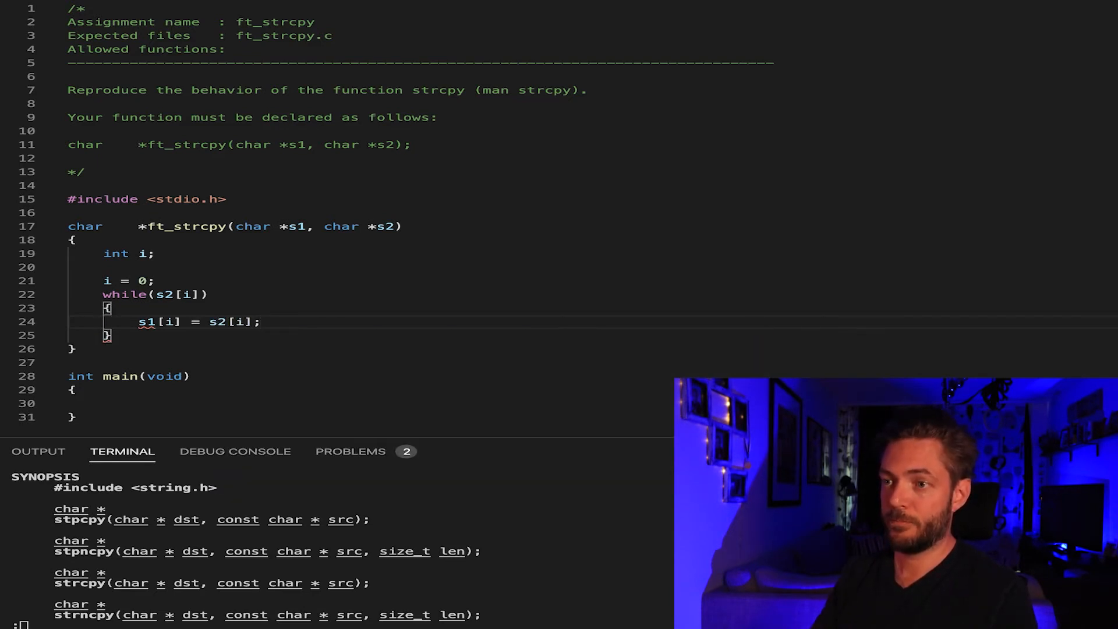
type("i++")
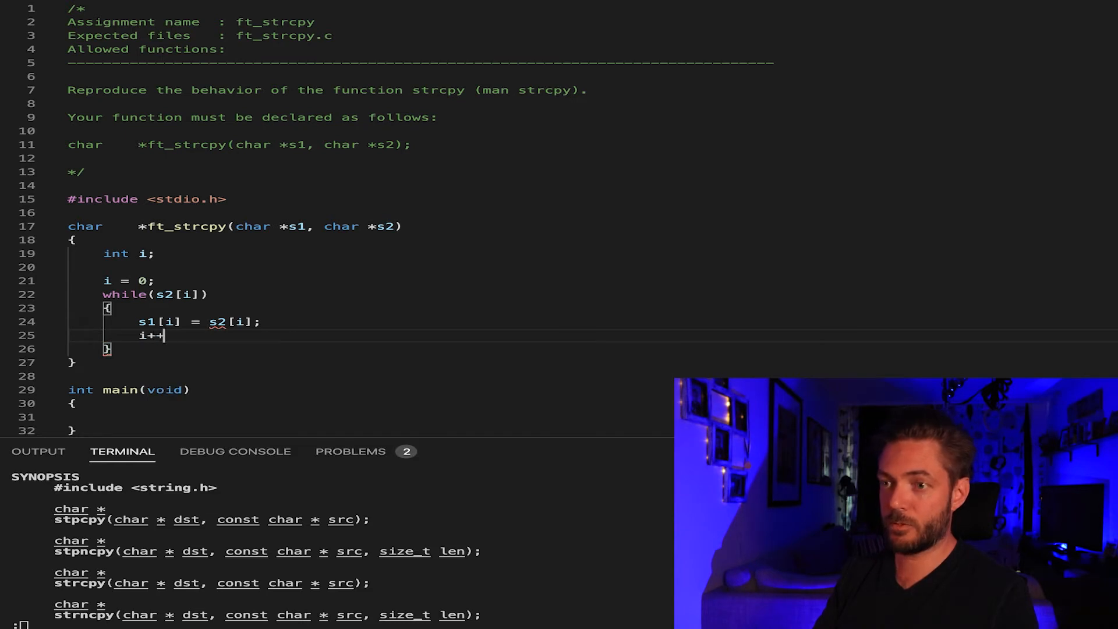
type(";")
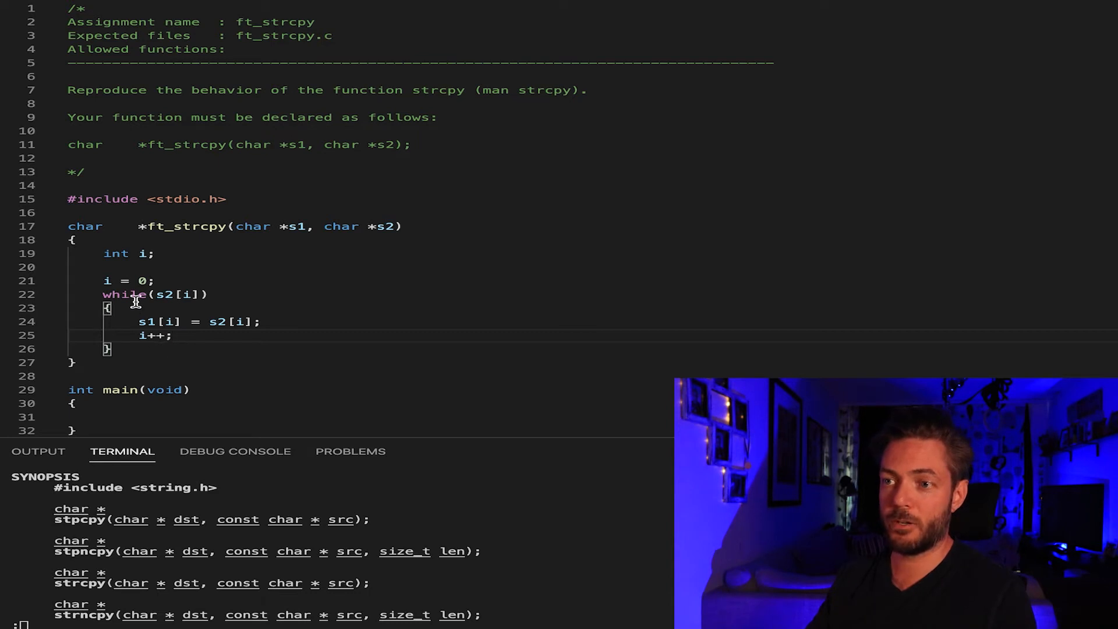
mouse_move(171, 343)
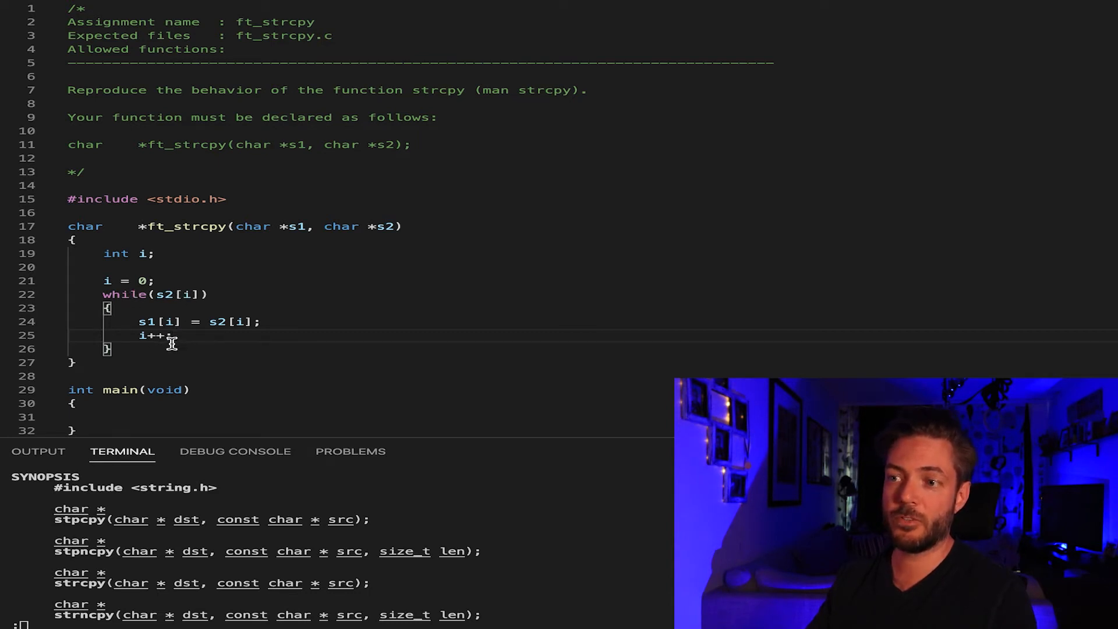
mouse_move(157, 349)
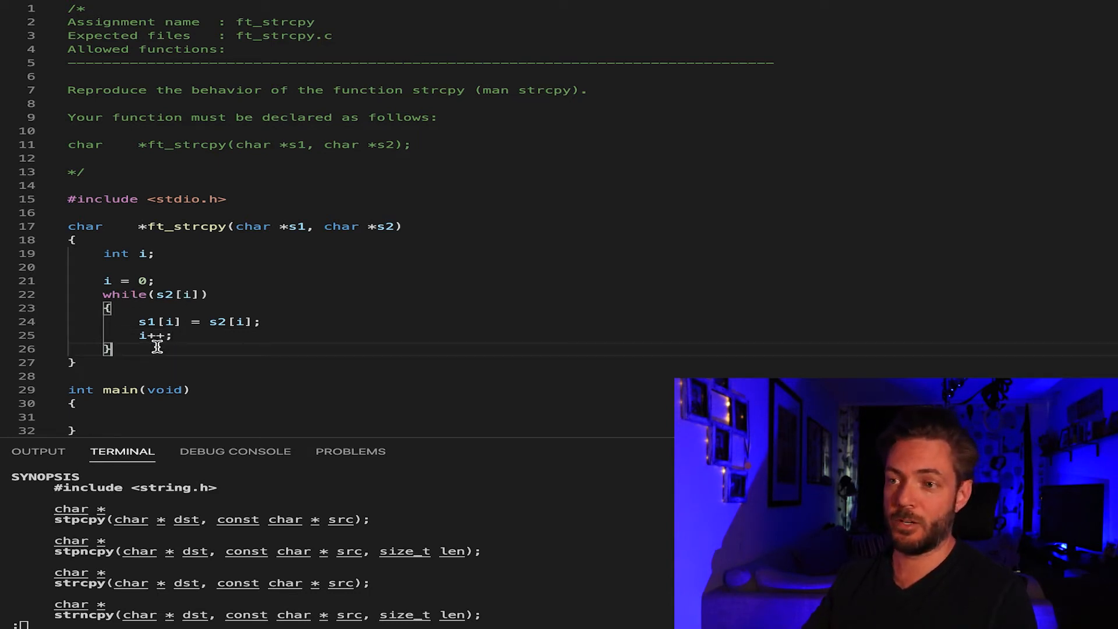
- After the loop, set s1[i] = '\0'; and add return (s1);
type("s1")
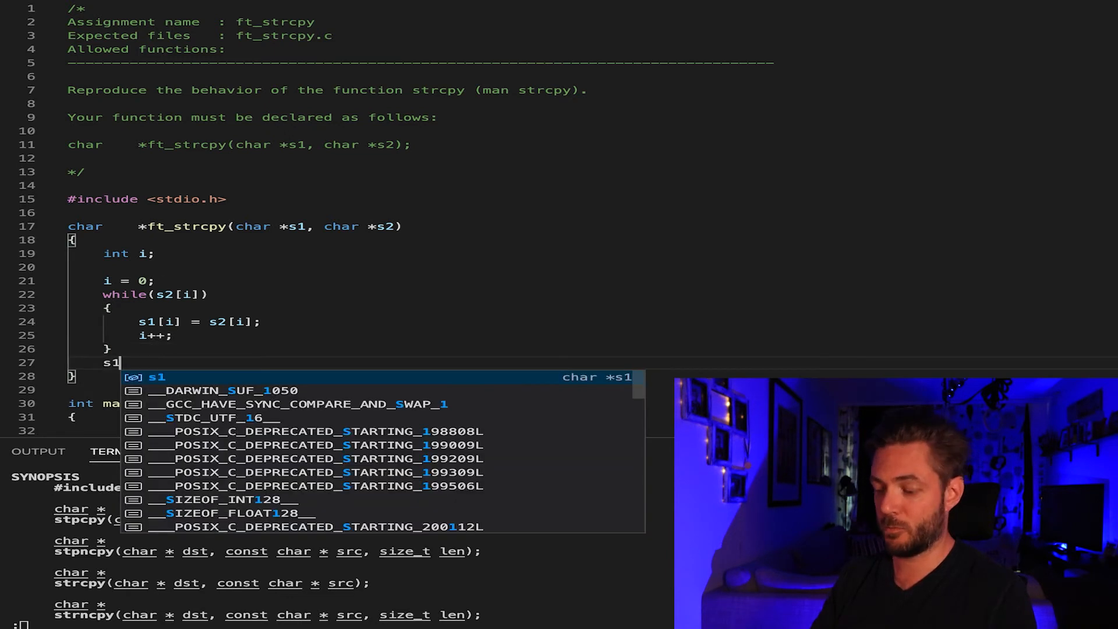
type("[i]")
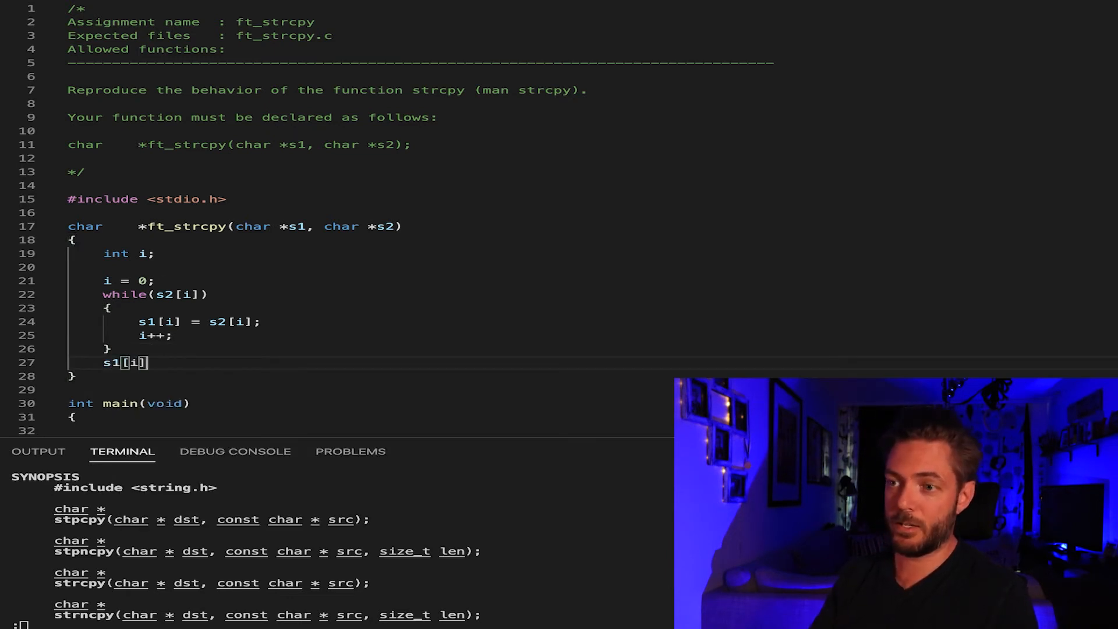
type("= s2[i")
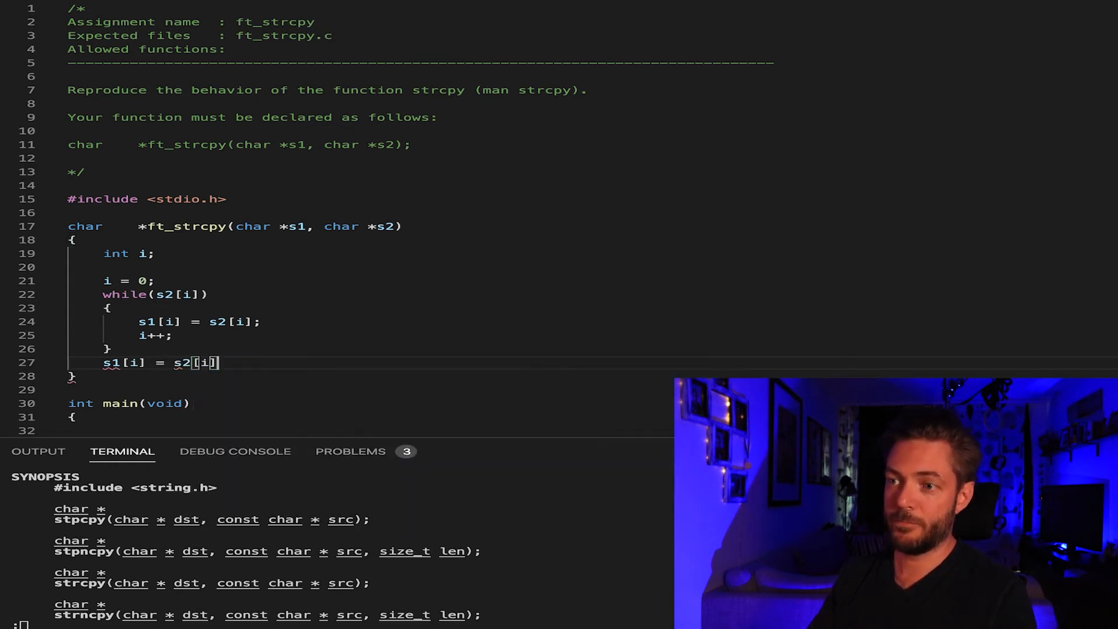
type(";")
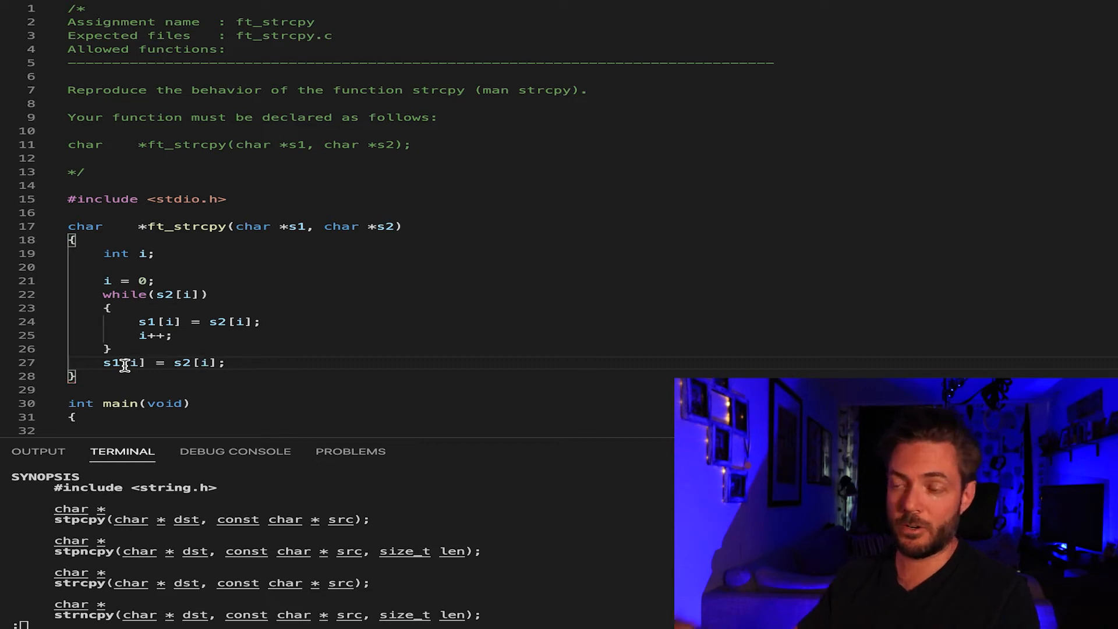
mouse_move(241, 391)
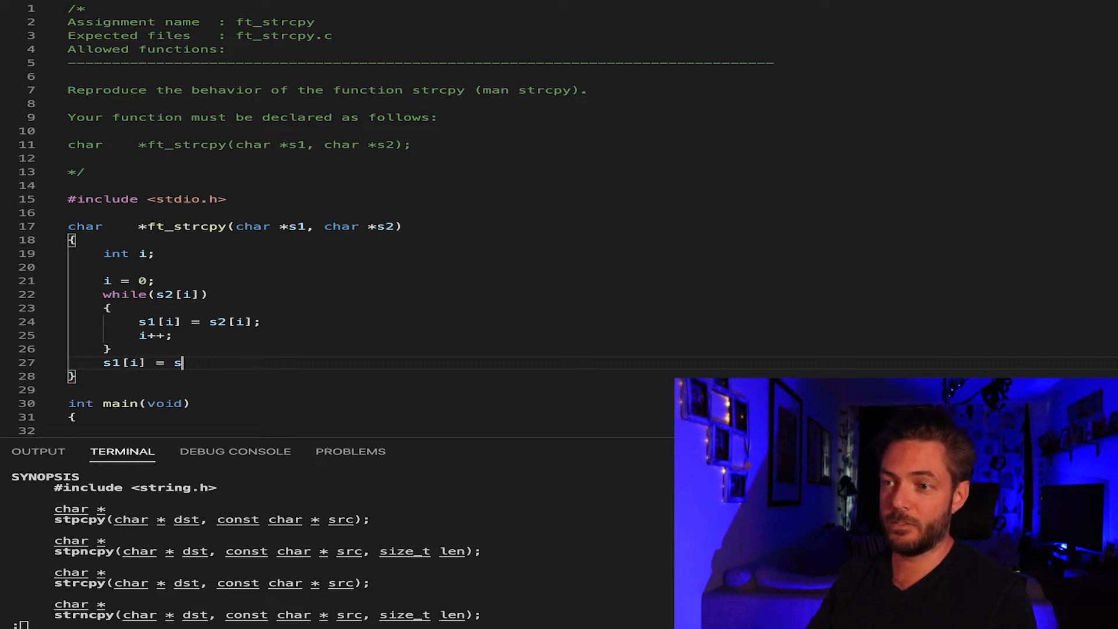
key("Backspace")
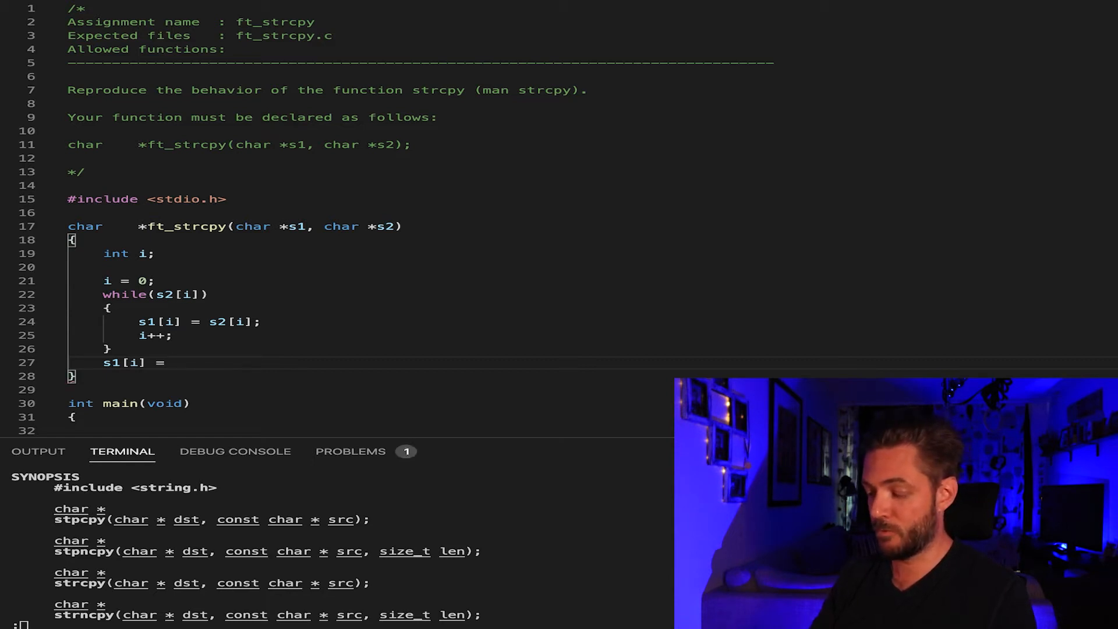
type("'")
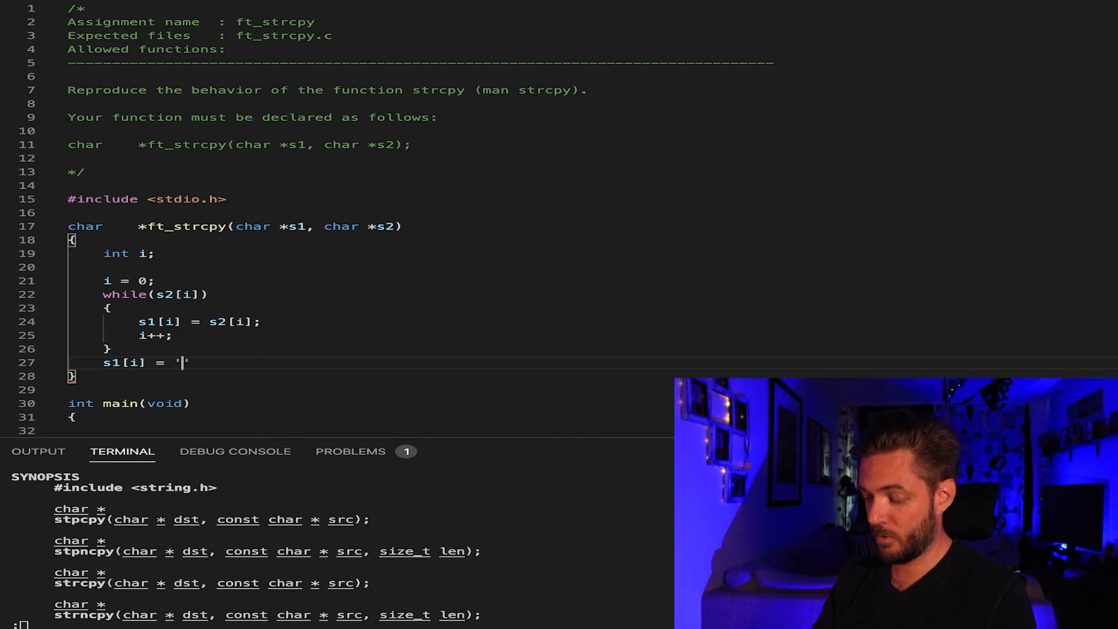
type("\\0';")
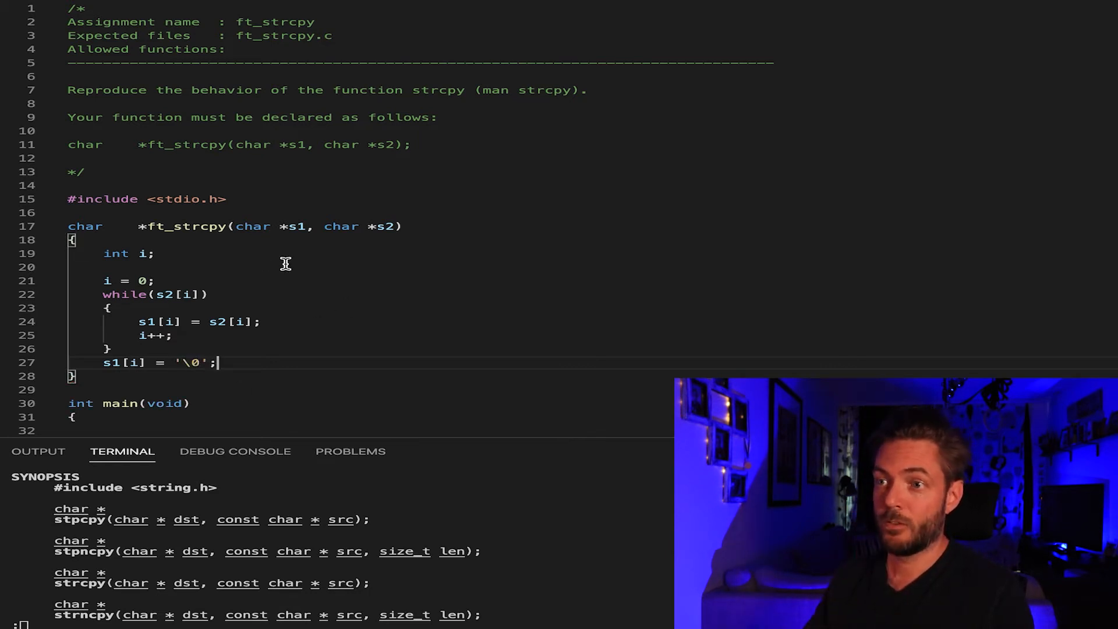
mouse_move(175, 246)
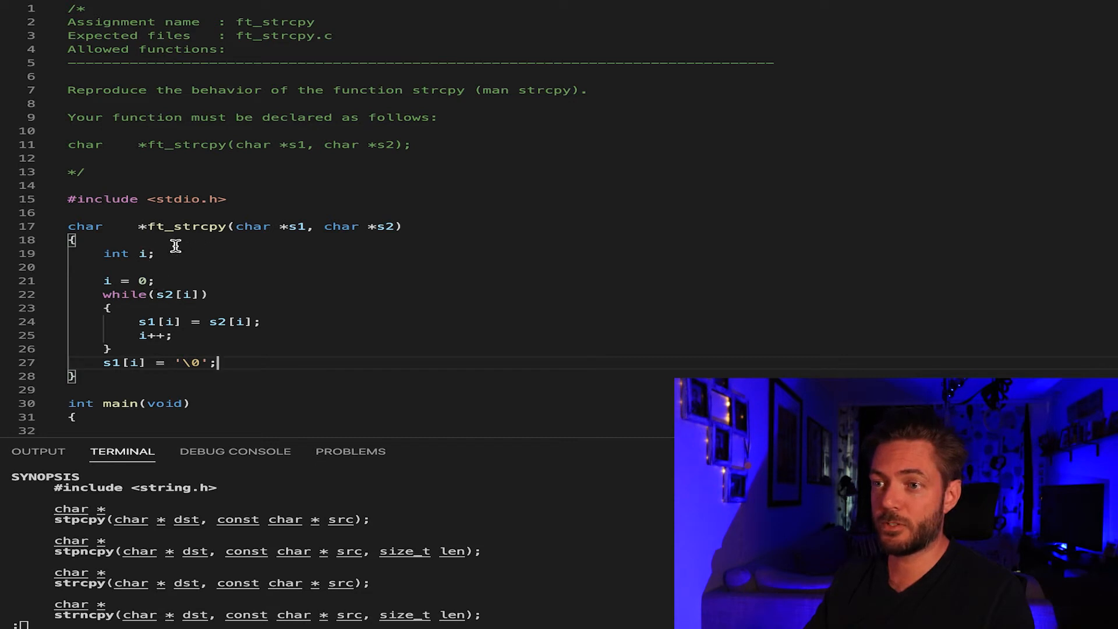
mouse_move(147, 280)
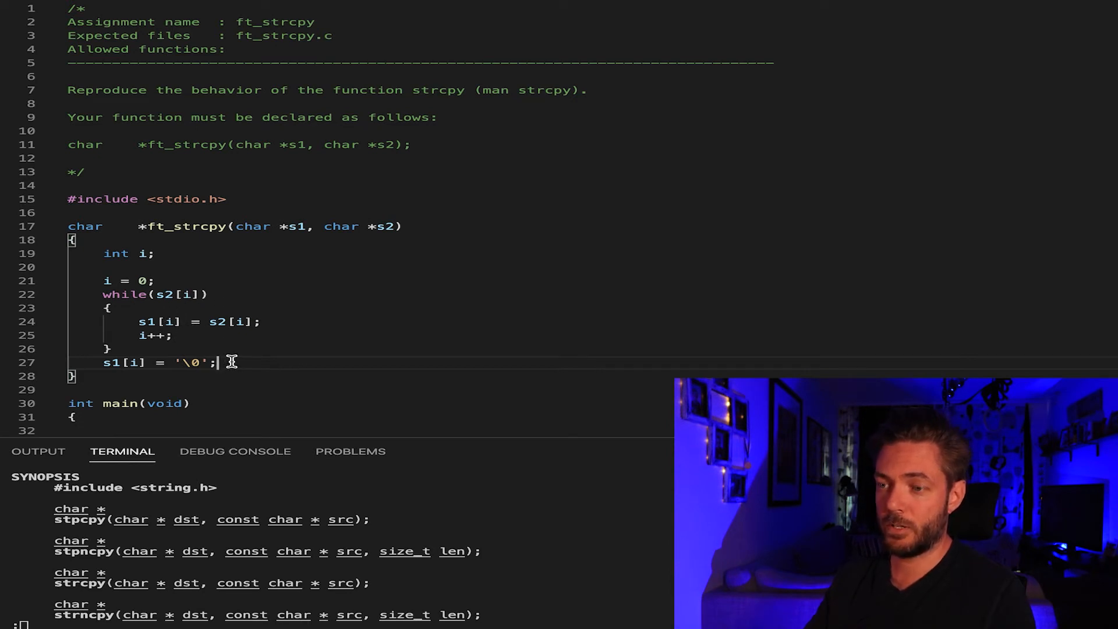
type("return")
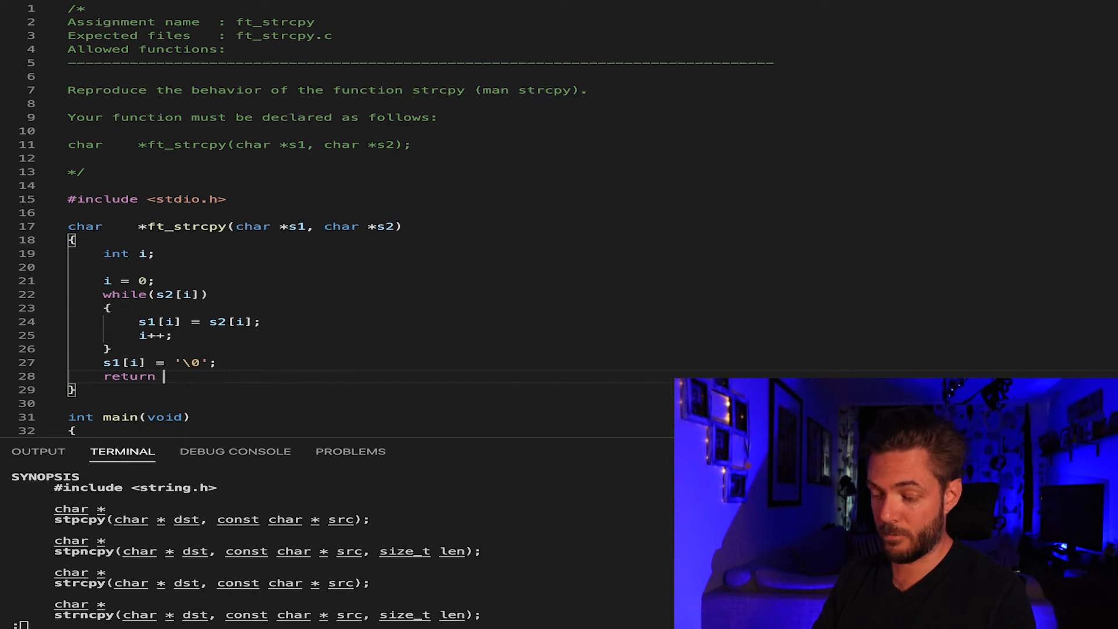
type("(s1);")
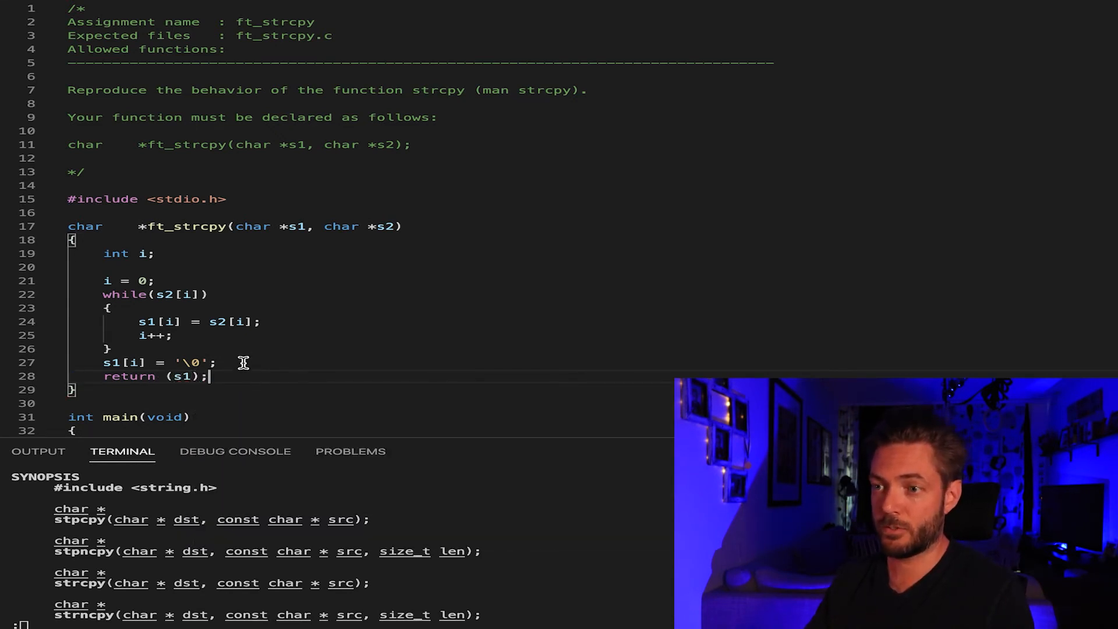
- In main, declare char src[] = "testing"; and an empty char dst[] = "";
scroll("down", 3)
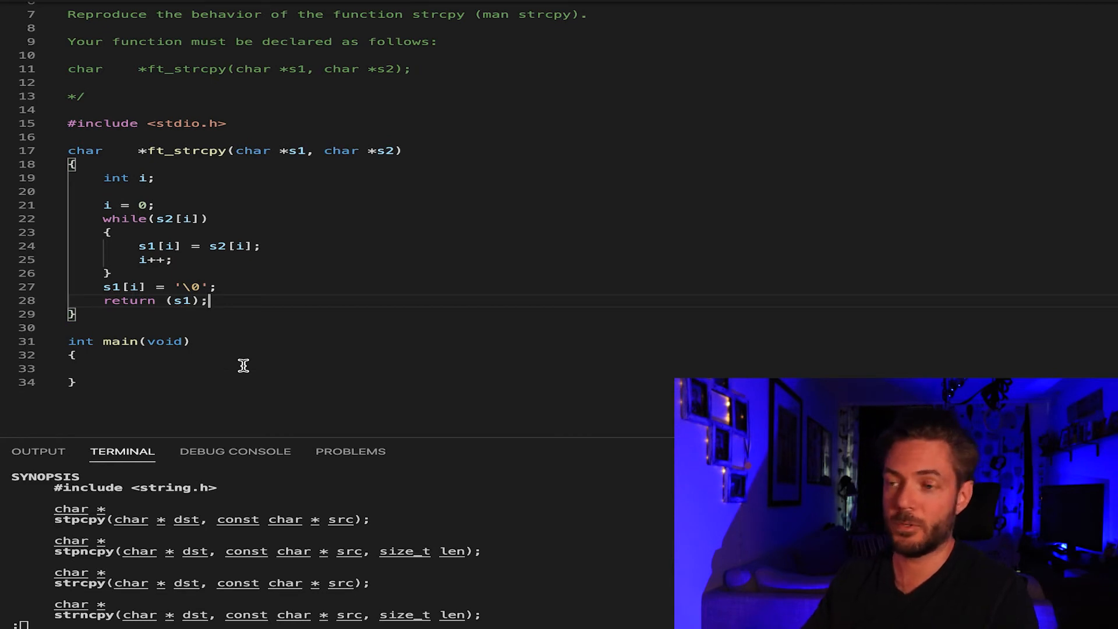
left_click(72, 355)
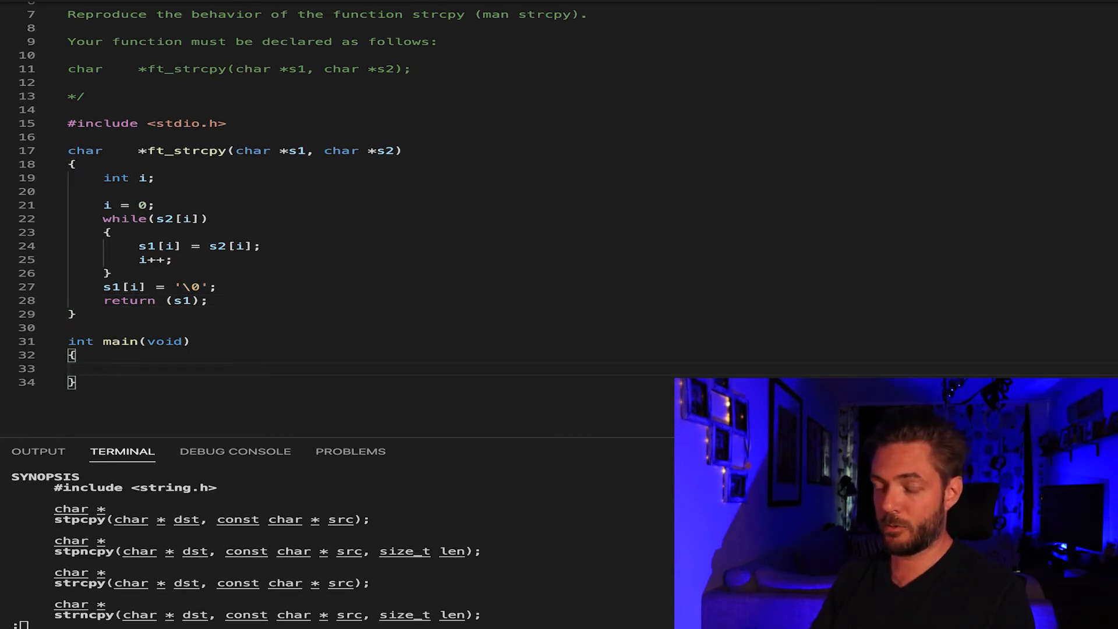
type("i")
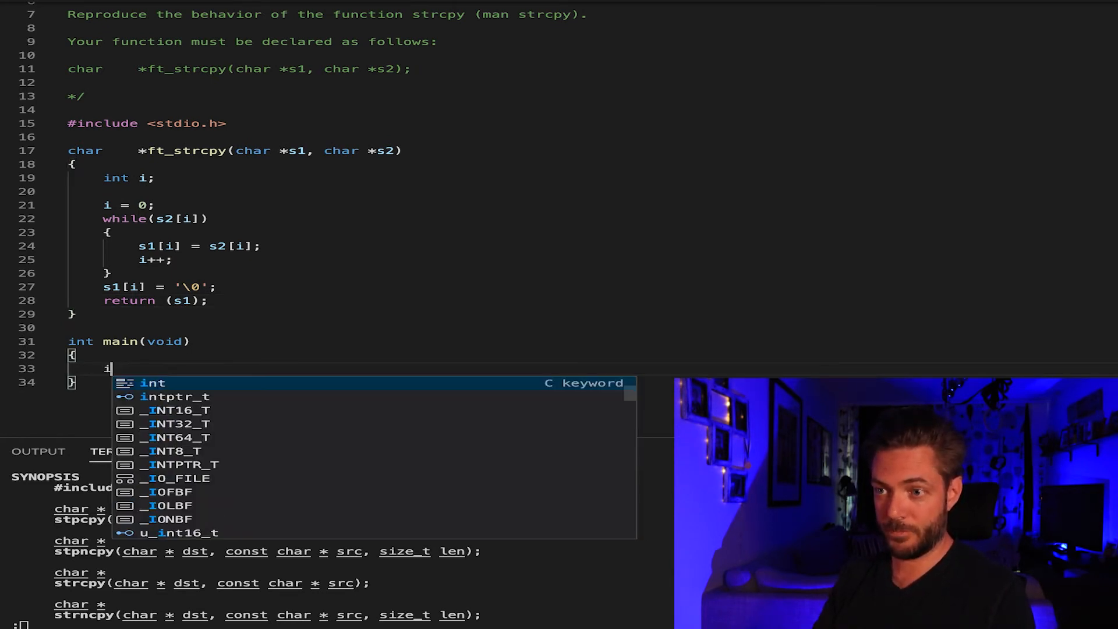
type("char")
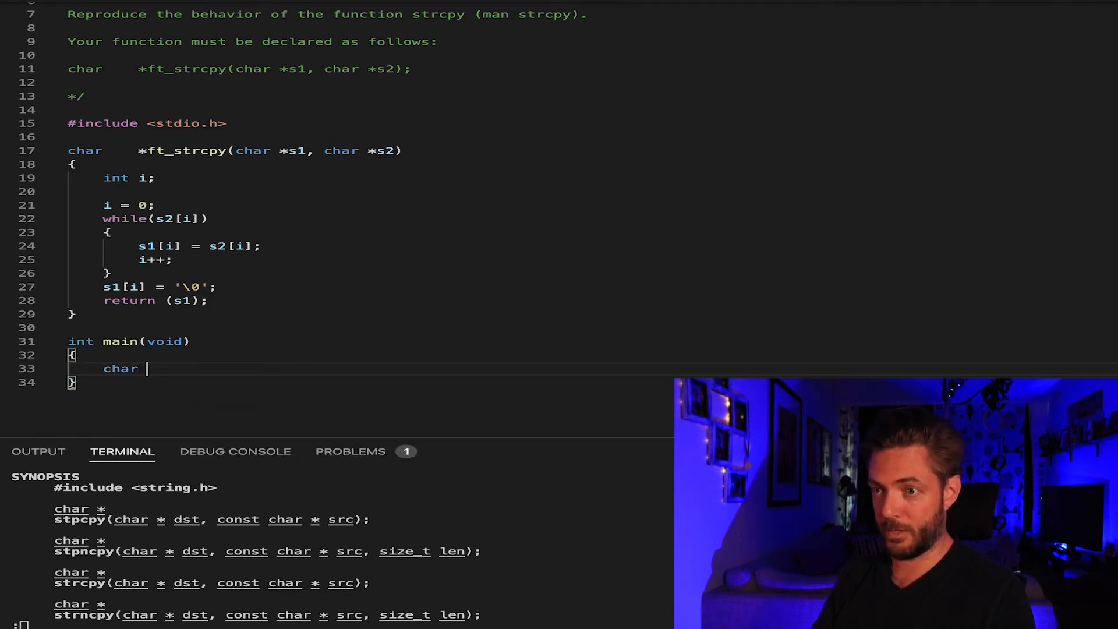
type("src")
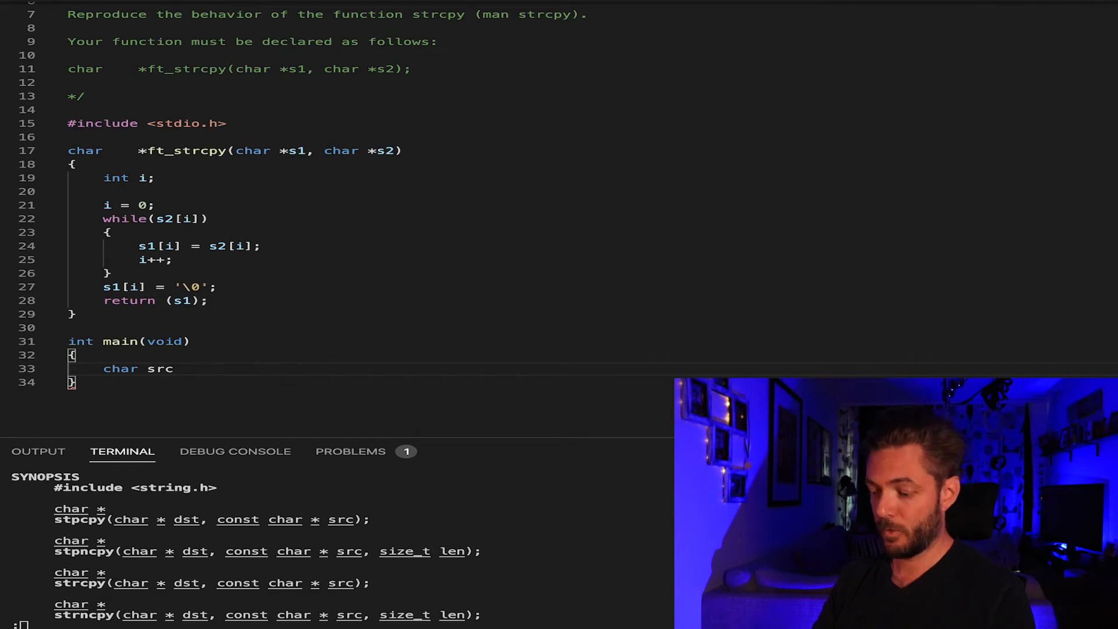
type("[]")
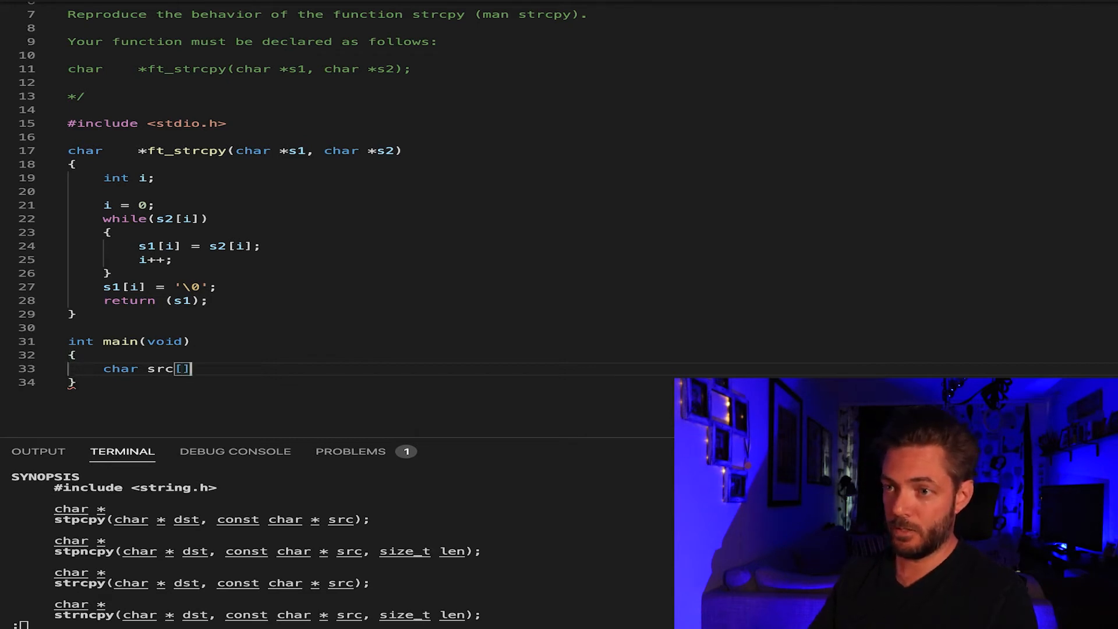
type("= \"\"")
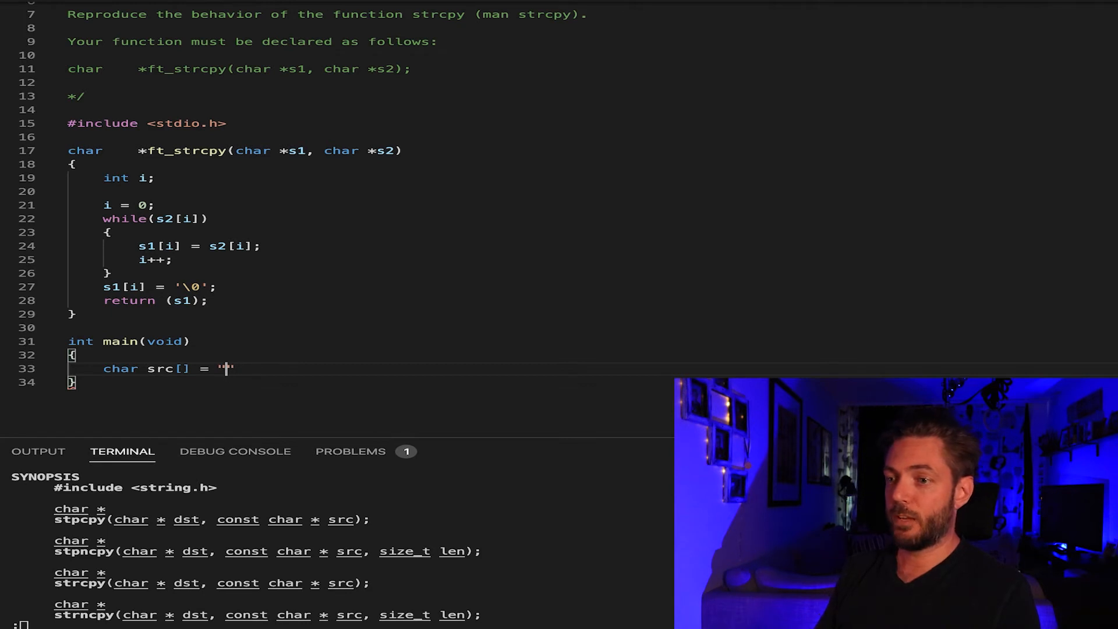
type("testing")
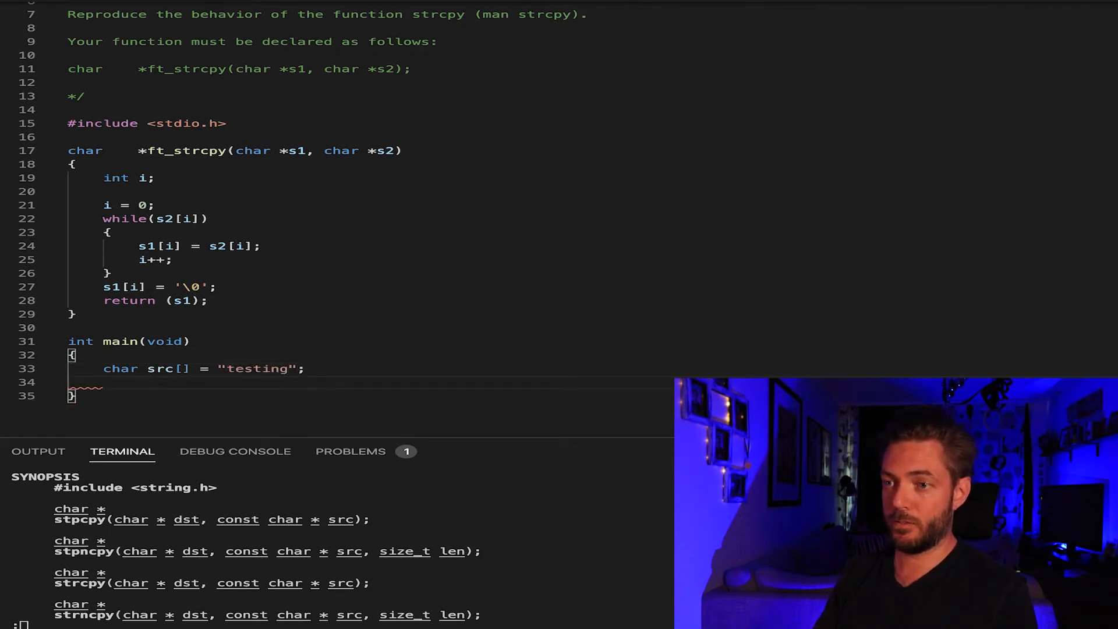
type("char dst[]")
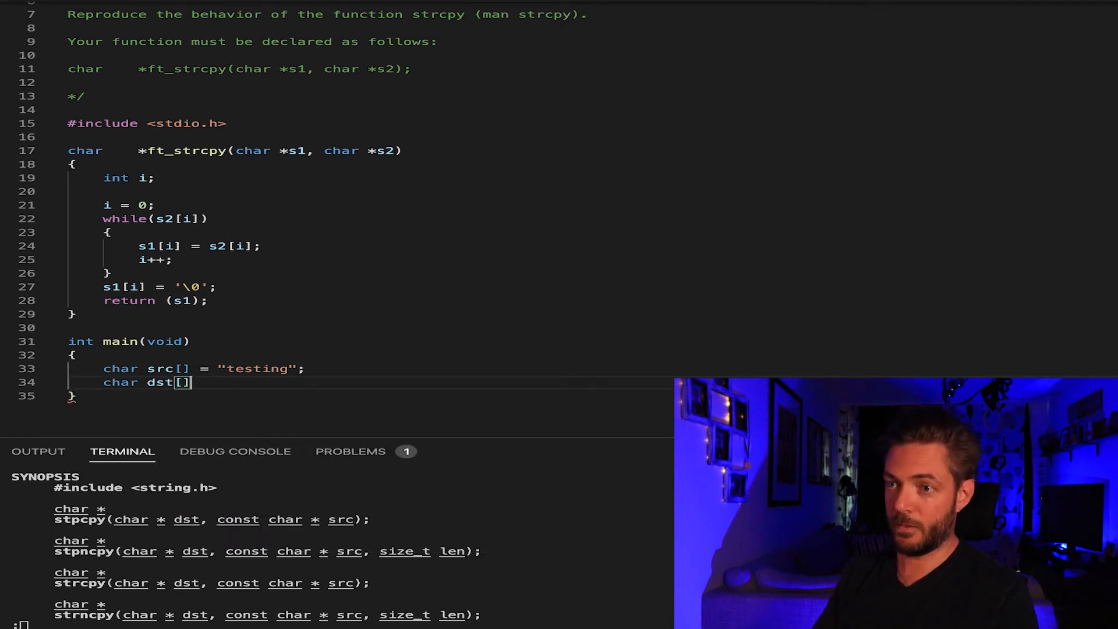
type("= \"\";")
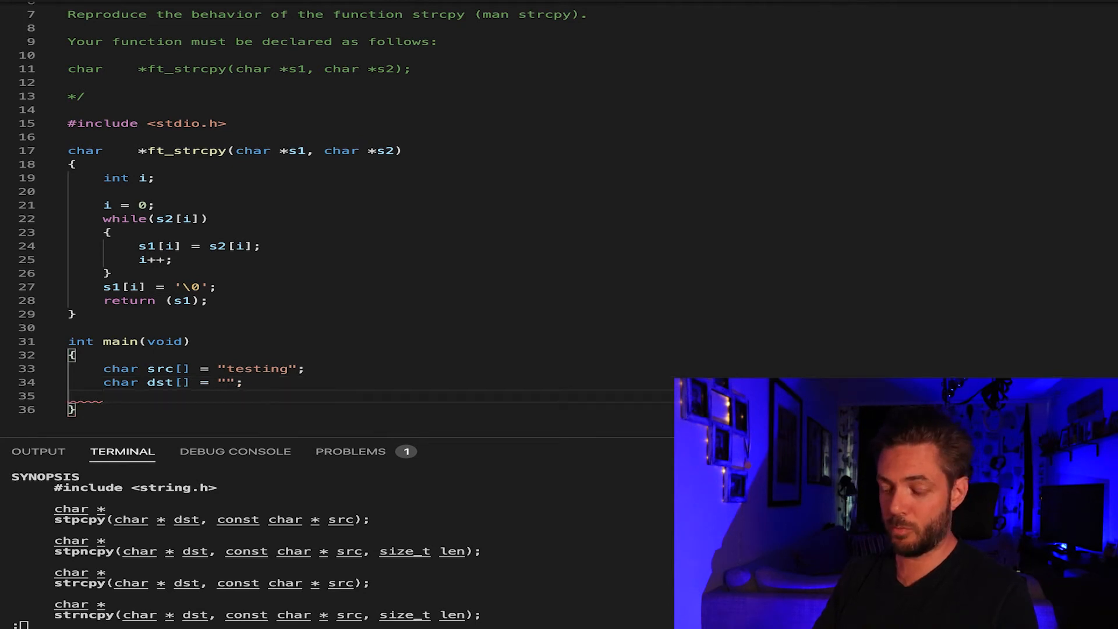
type("printf(\"\")")
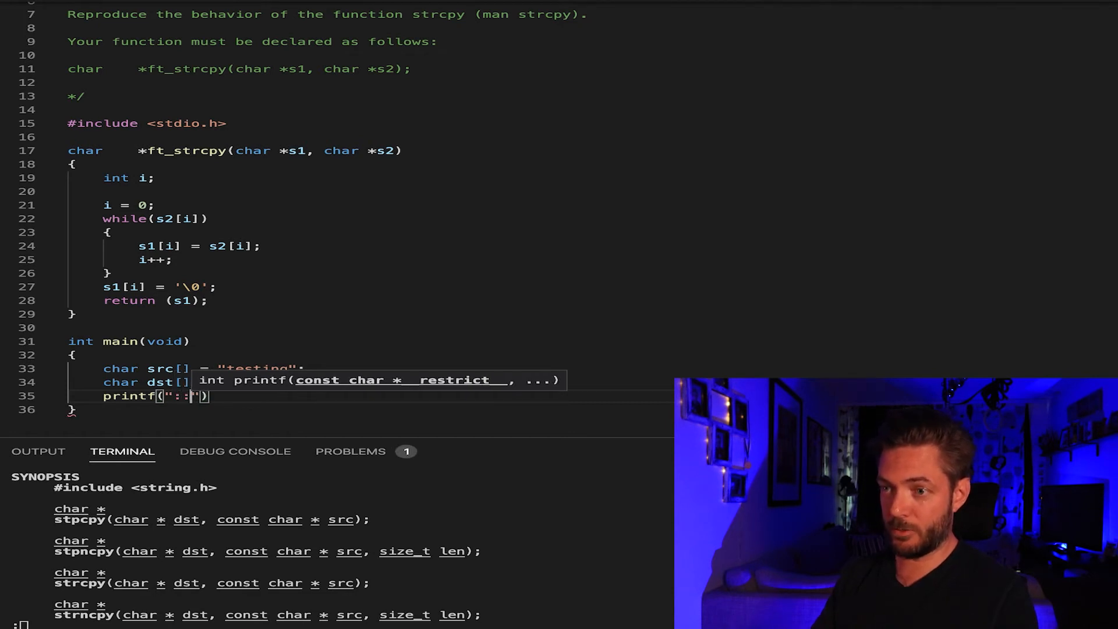
- Finish printf("%s\n", dst) and call ft_strcpy(dst, src) in main
type("%s")
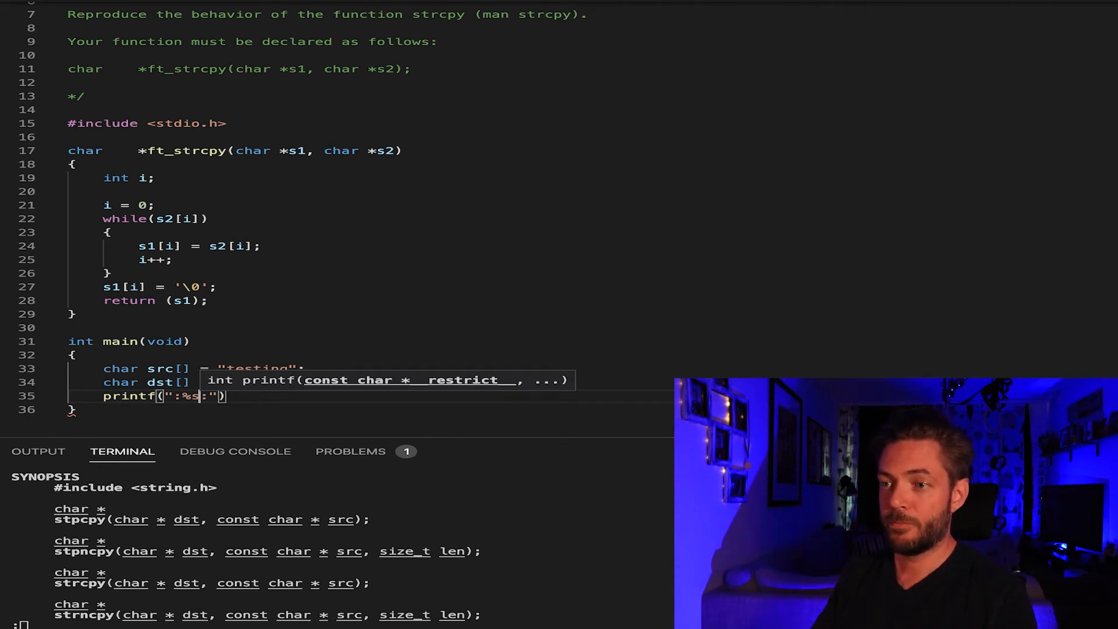
type("\\n")
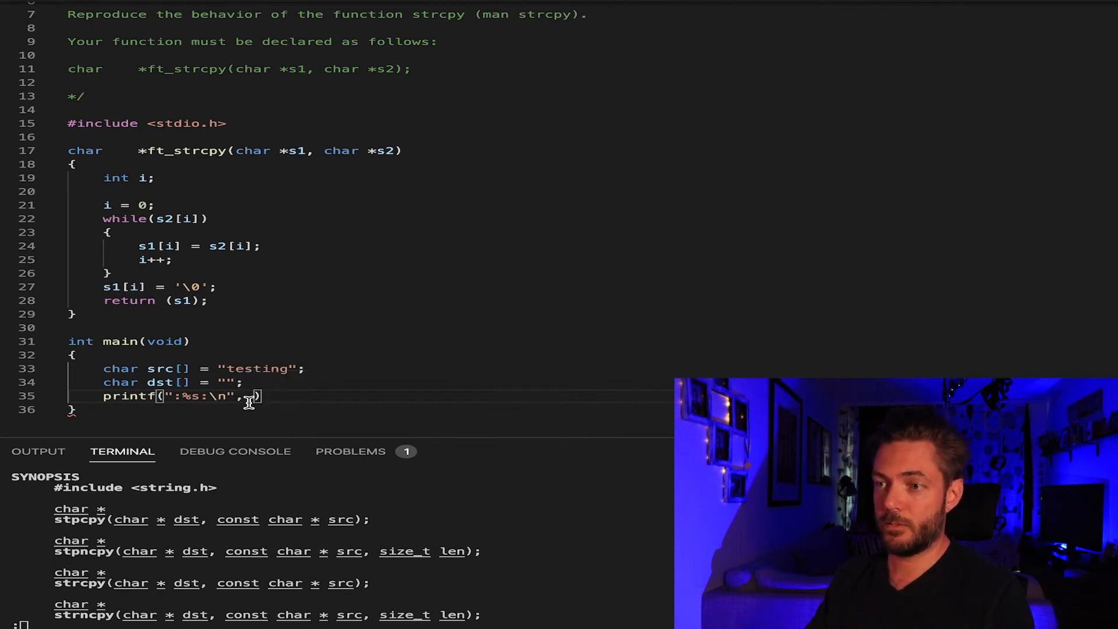
type("dst")
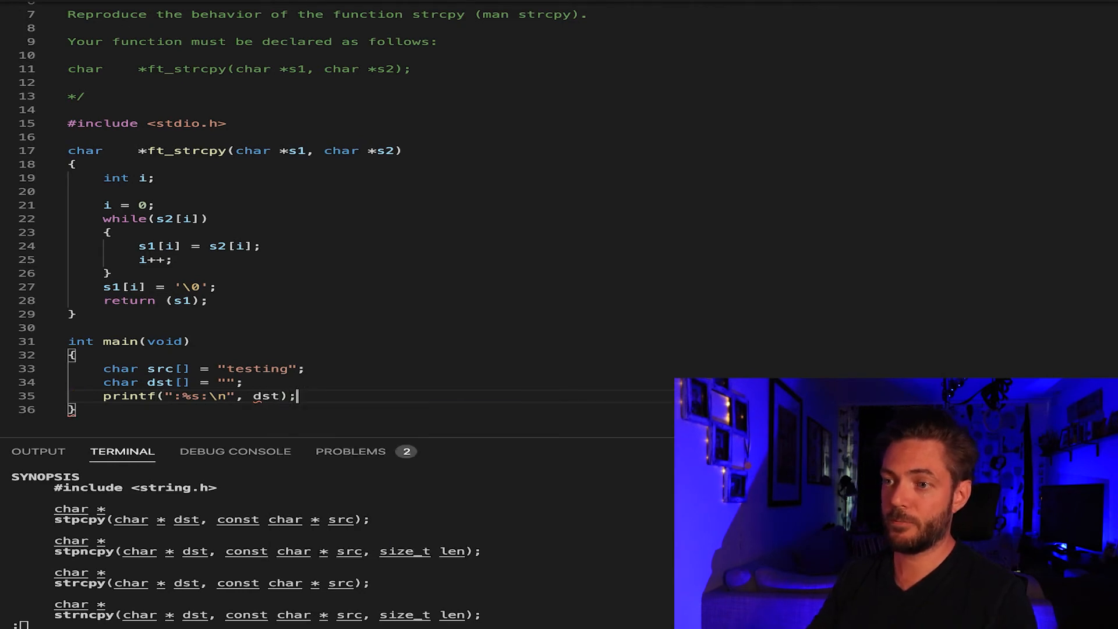
type("ft_str")
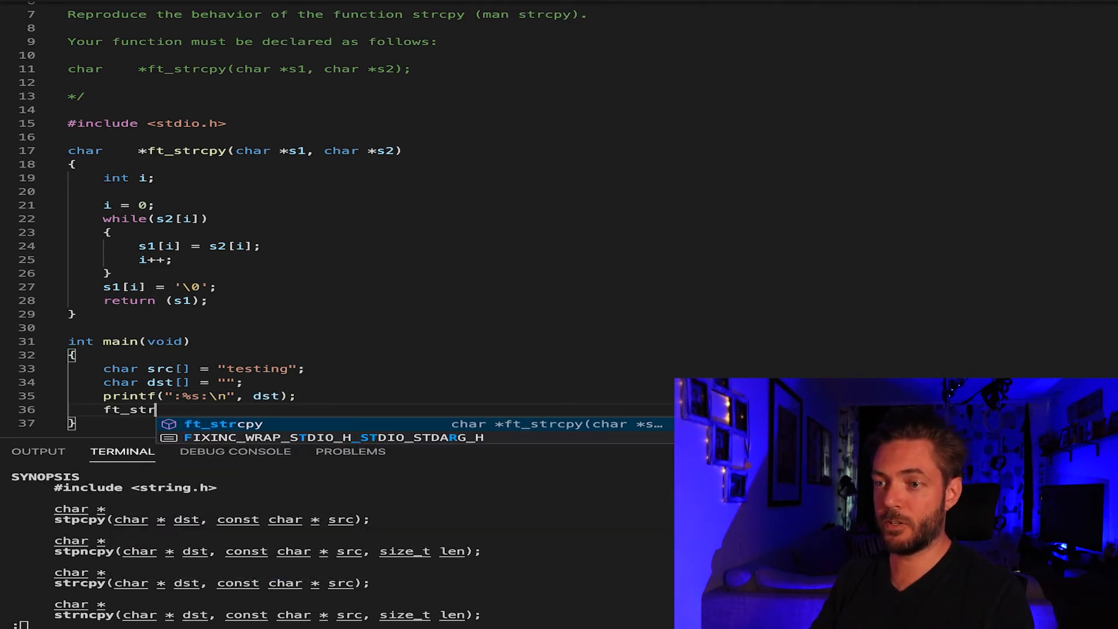
type("cpy(")
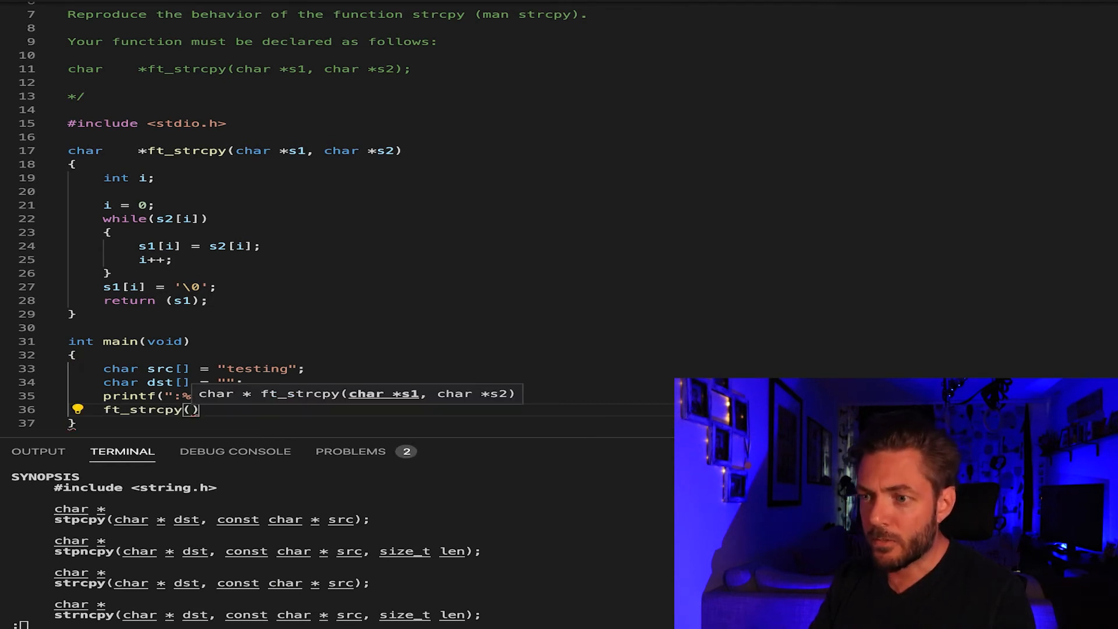
type("dst, src")
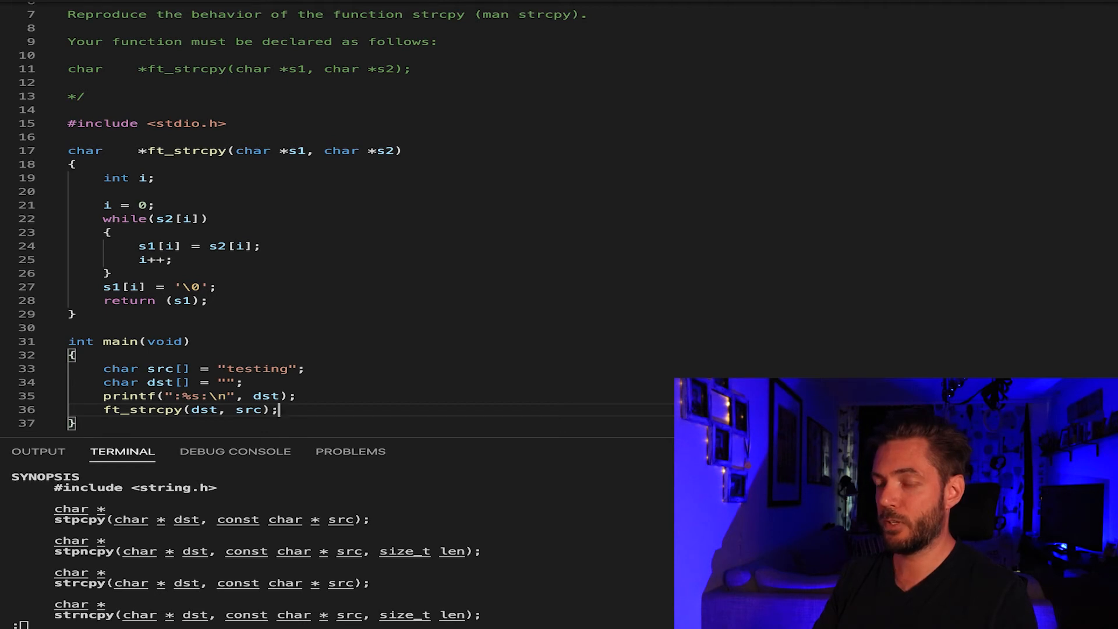
mouse_move(305, 395)
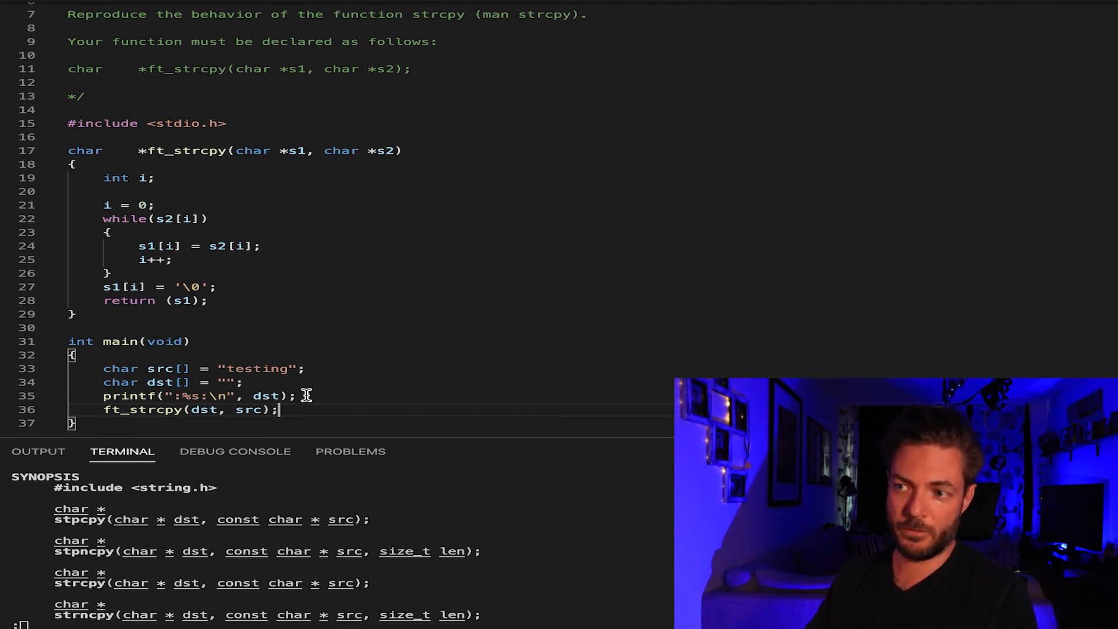
- Add a second printf of dst after the copy, end main with return(0), and quit man
double_click(205, 410)
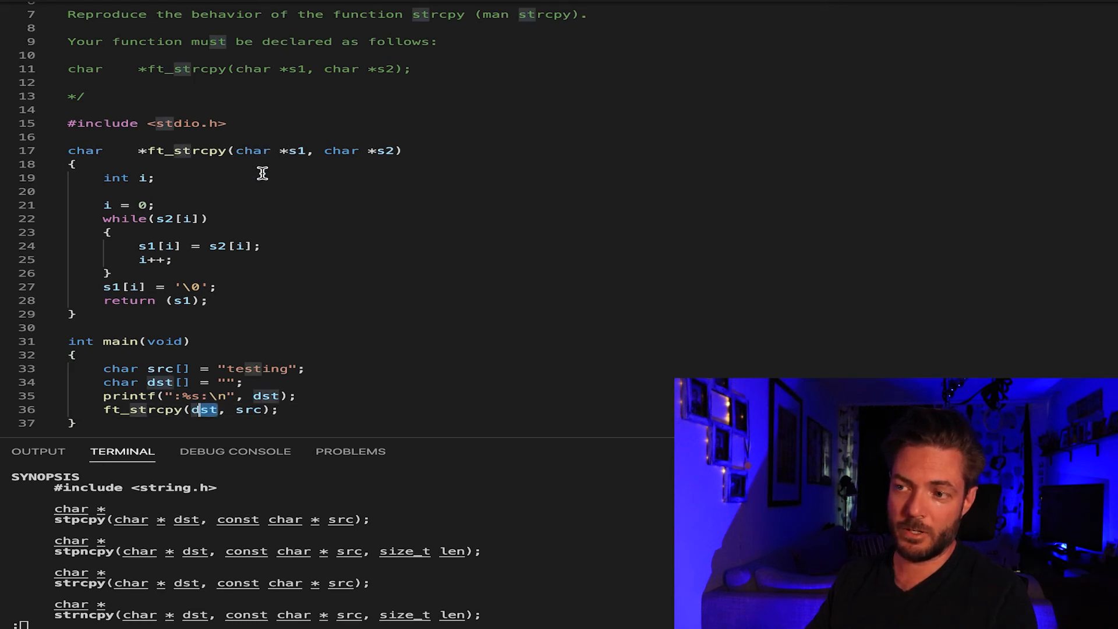
mouse_move(191, 222)
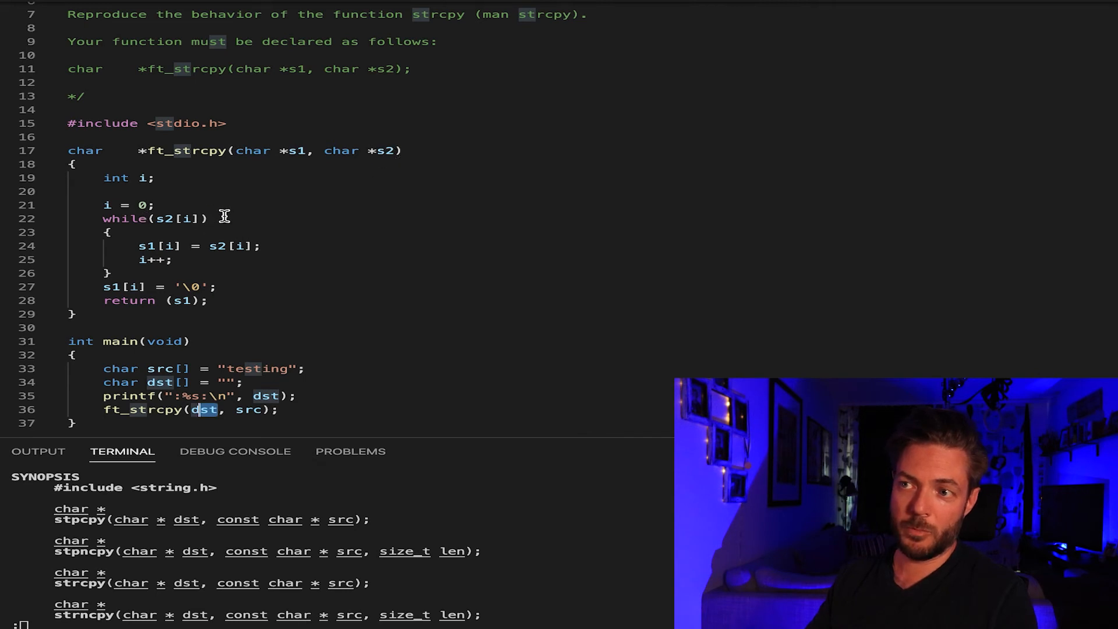
double_click(171, 218)
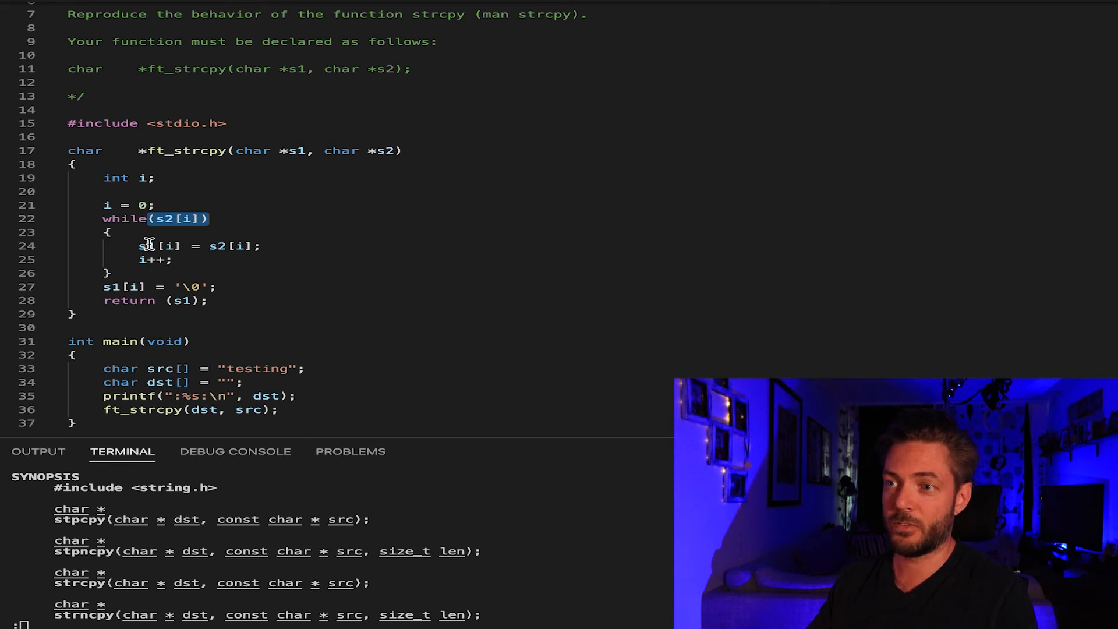
mouse_move(229, 246)
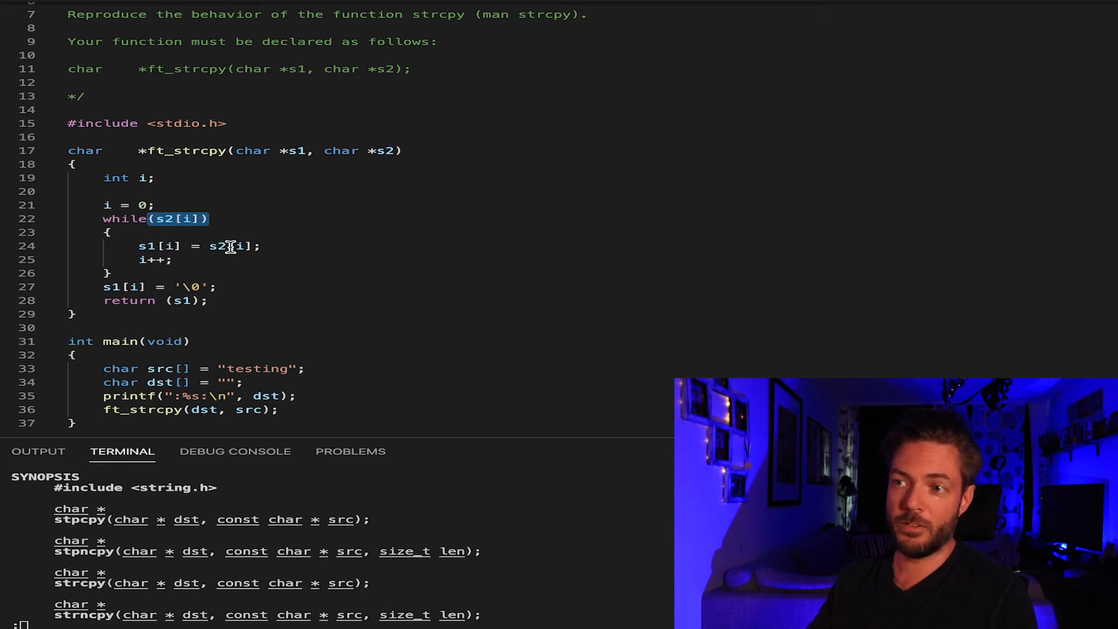
mouse_move(206, 293)
type("return(")
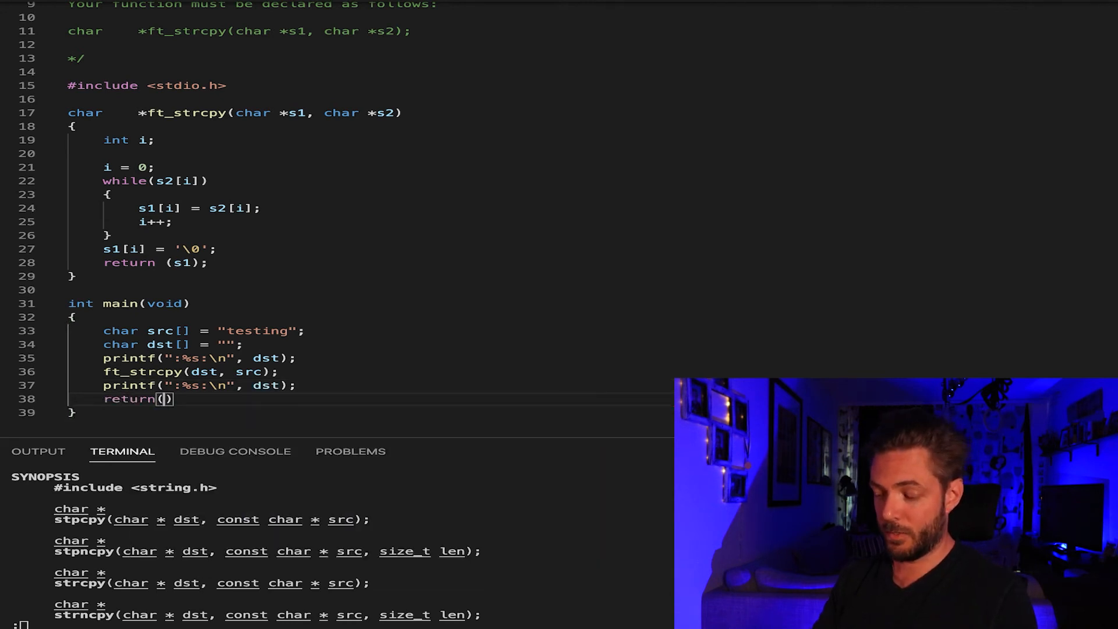
type("0")
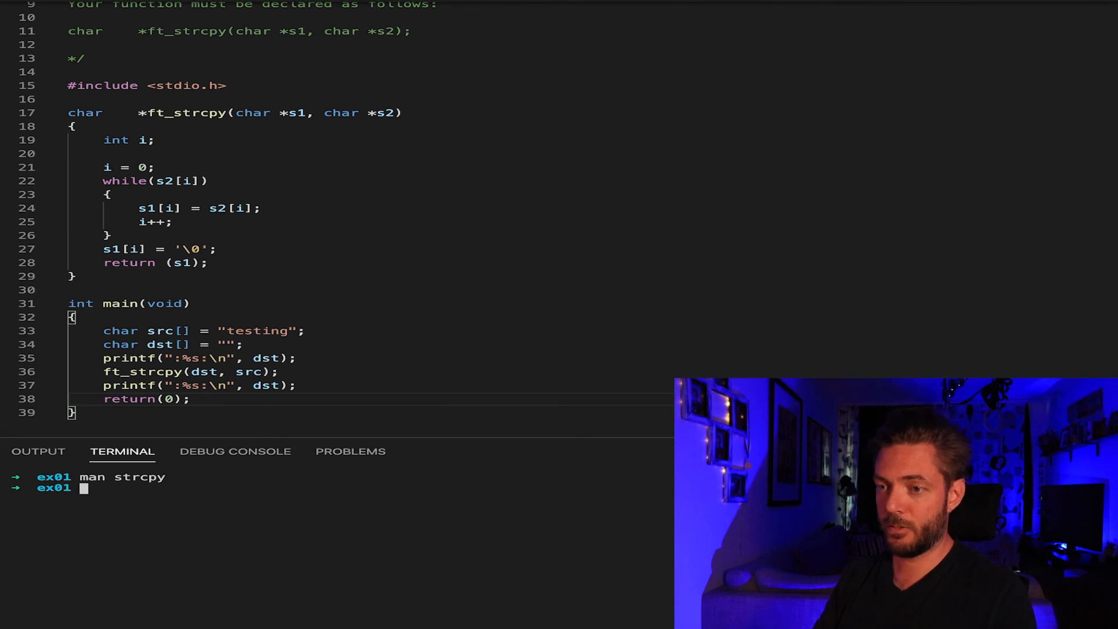
- Run gcc -Wall -Wextra -Werror -o ft_strcpy ft_strcpy.c in the terminal
type("gcc -Wall")
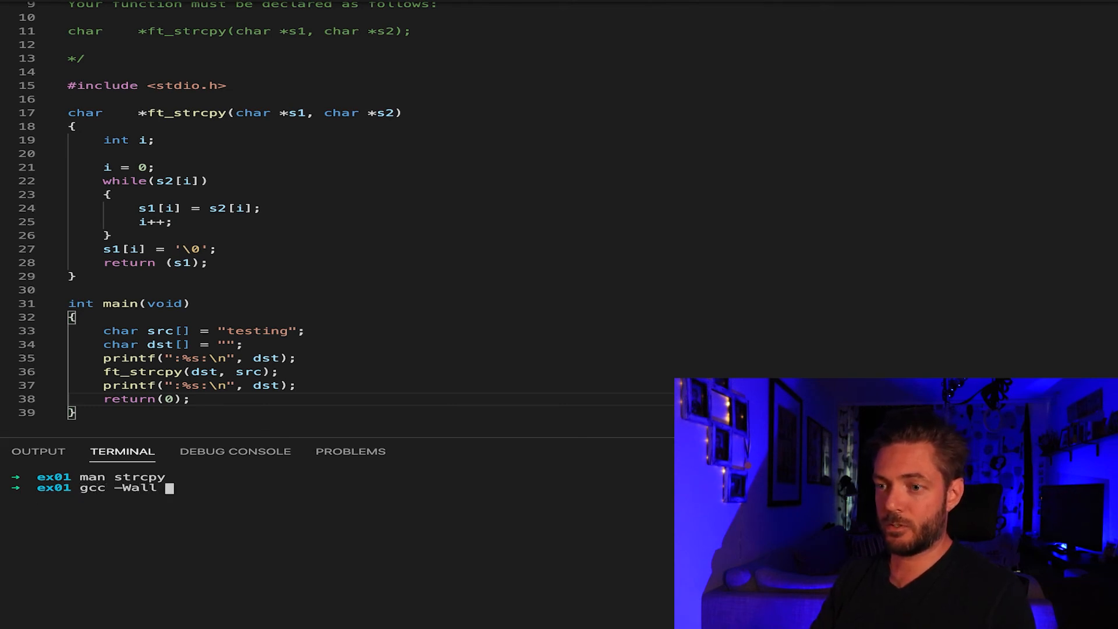
type("-Wextra -We")
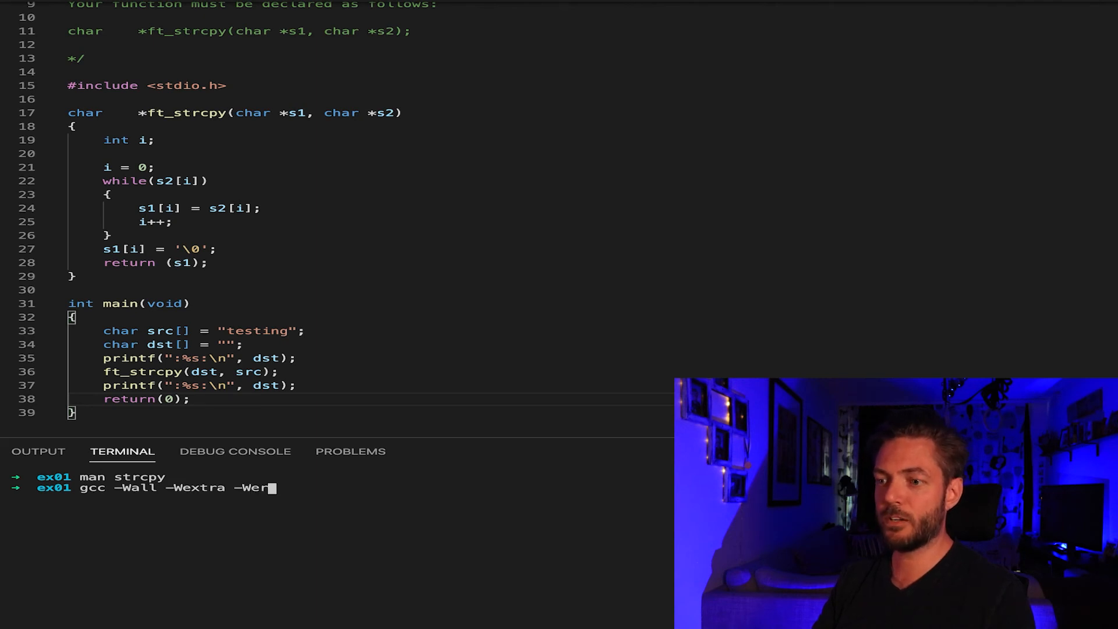
type("ror")
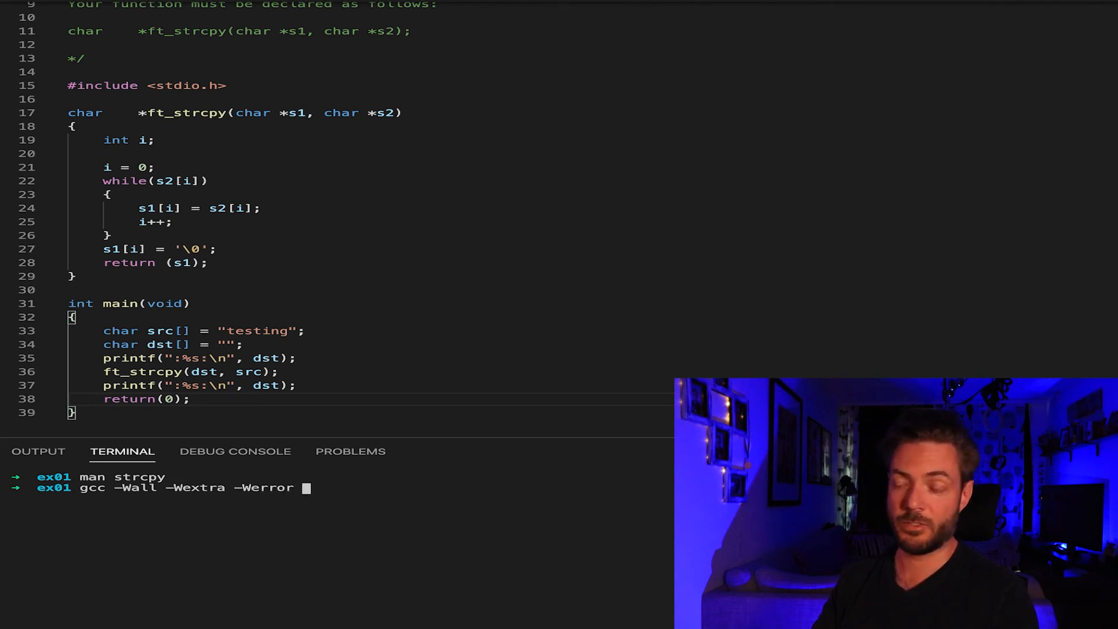
type("-o")
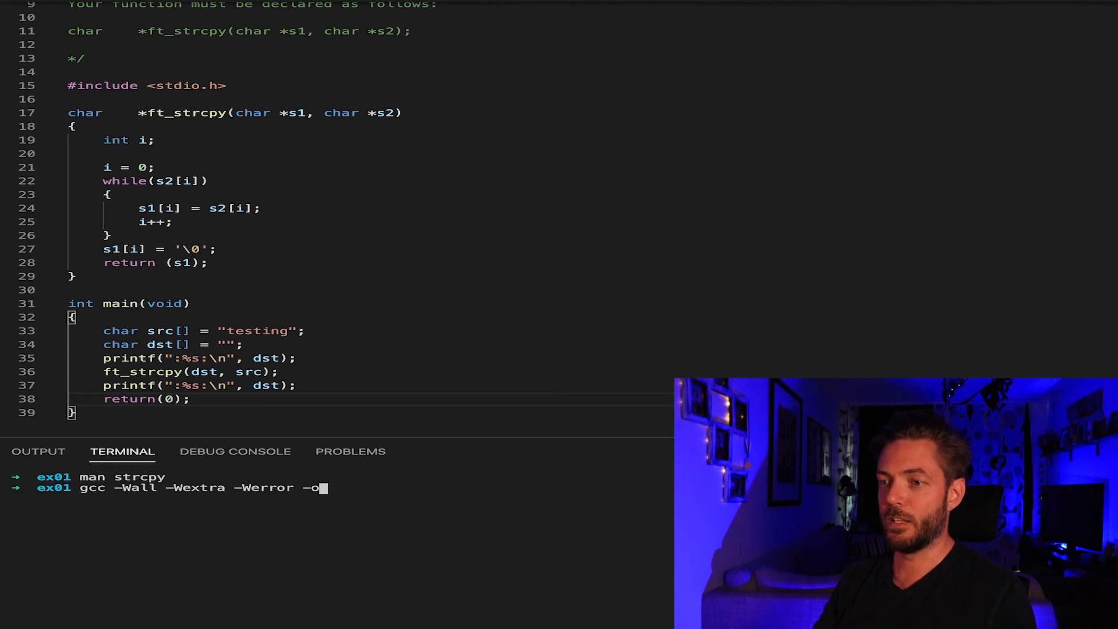
type("ft_strcpy")
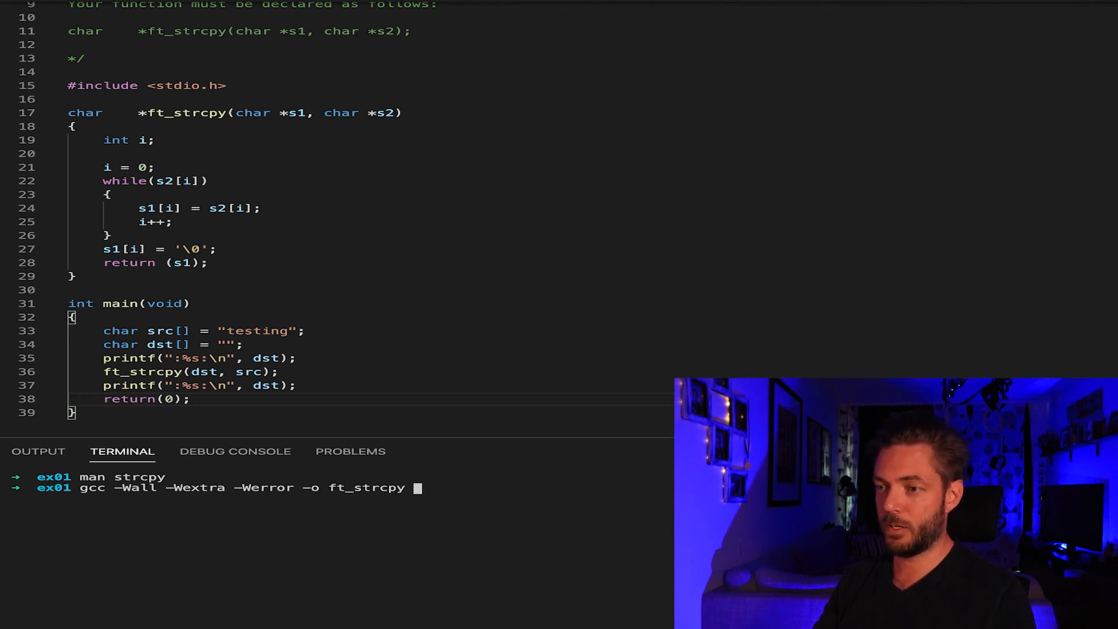
type("ft_strcpy.c")
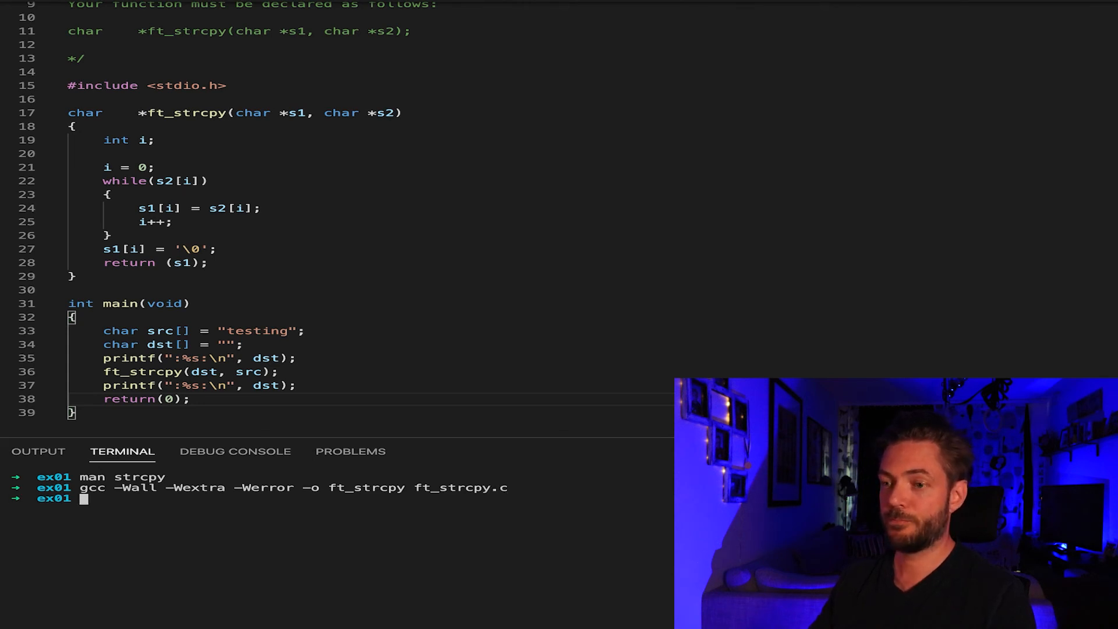
- Run ./ft_strcpy and highlight the empty dst declaration
type("./ft_strcpy")
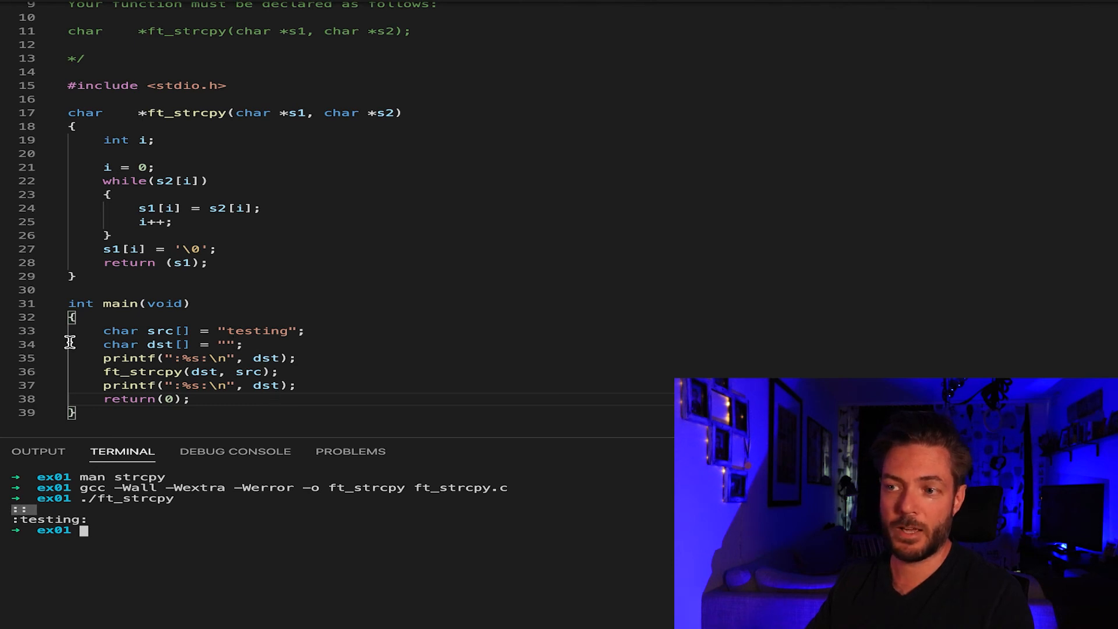
double_click(161, 343)
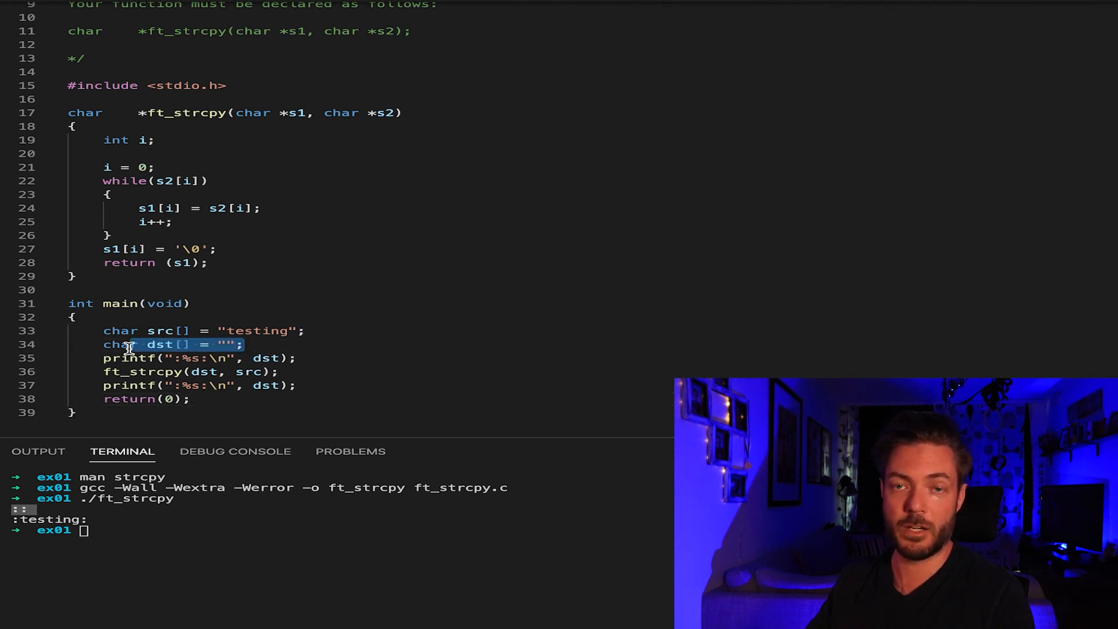
mouse_move(146, 228)
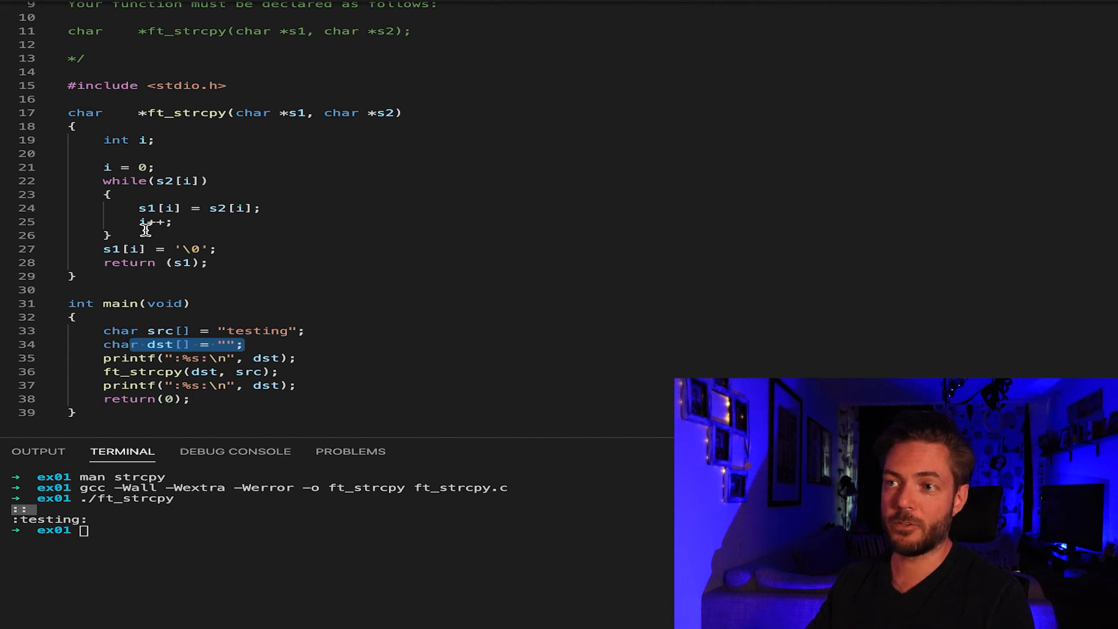
mouse_move(103, 526)
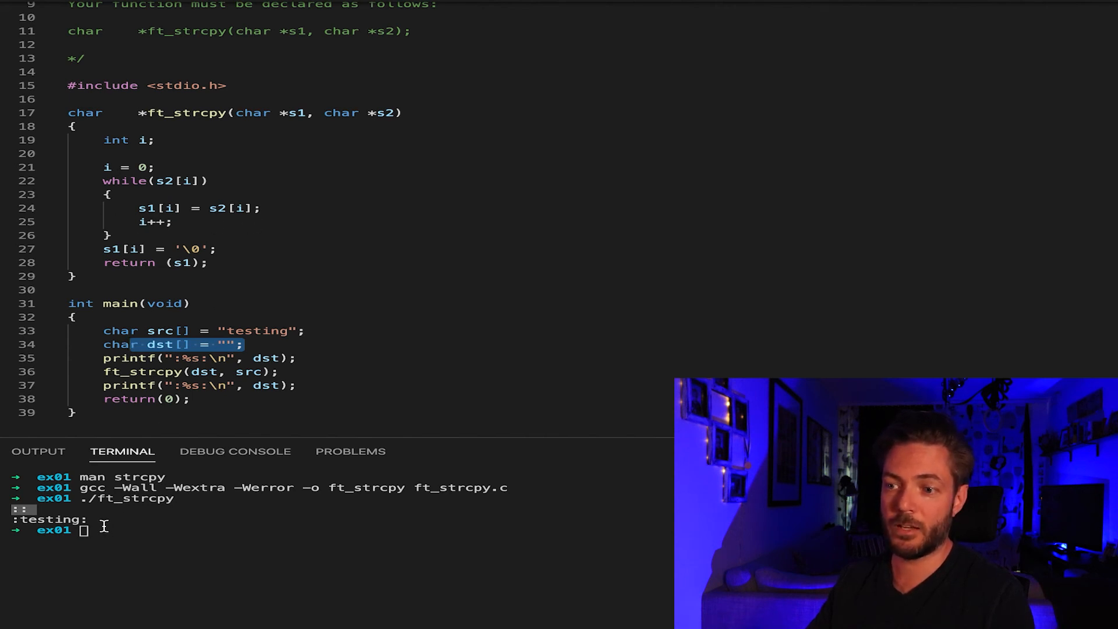